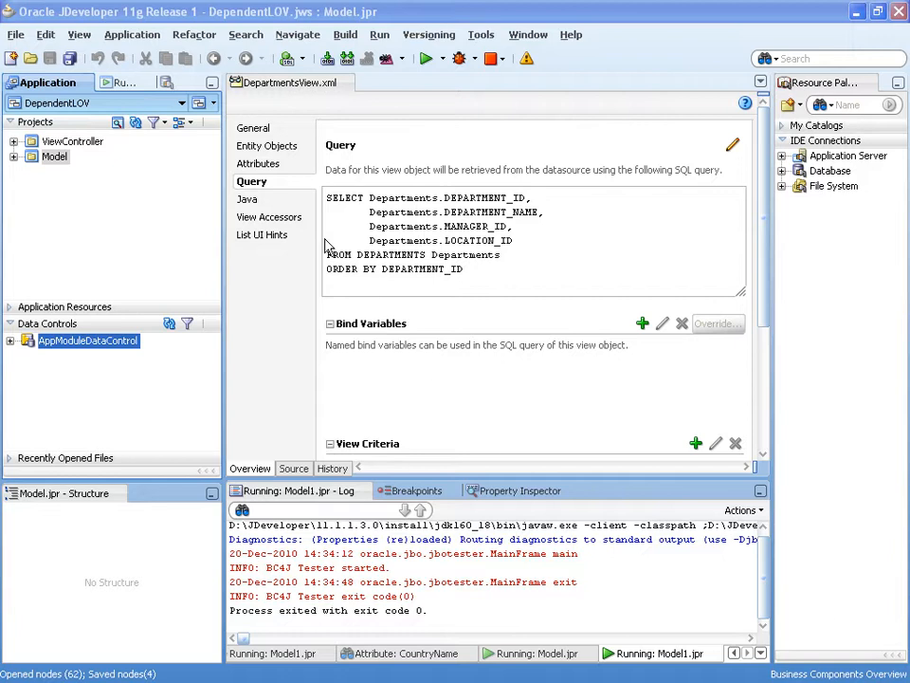
Step: Add the Locations and Countries entities to DepartmentsView's entity objects
click(272, 144)
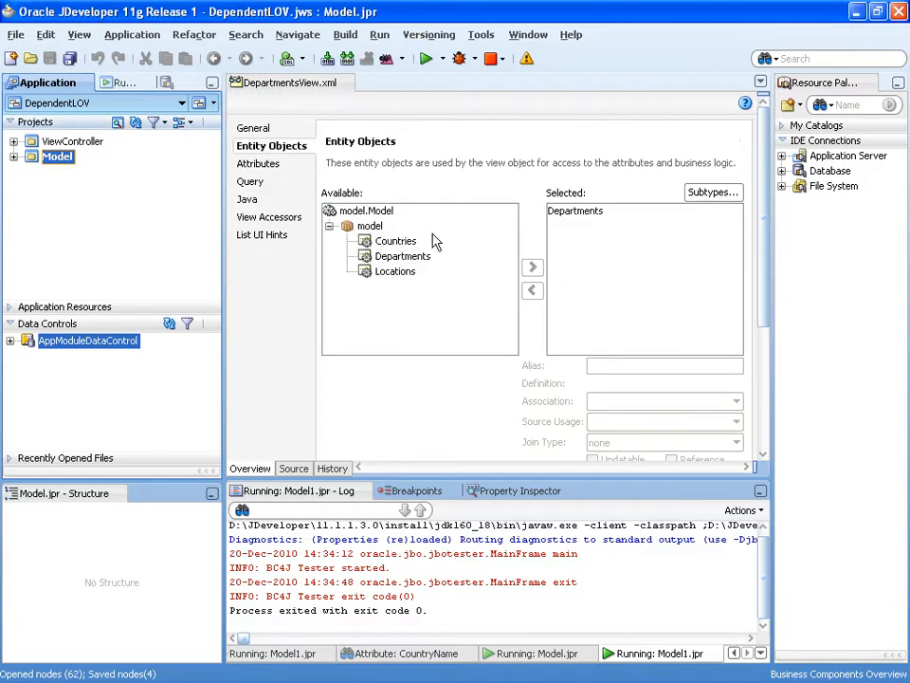
click(395, 241)
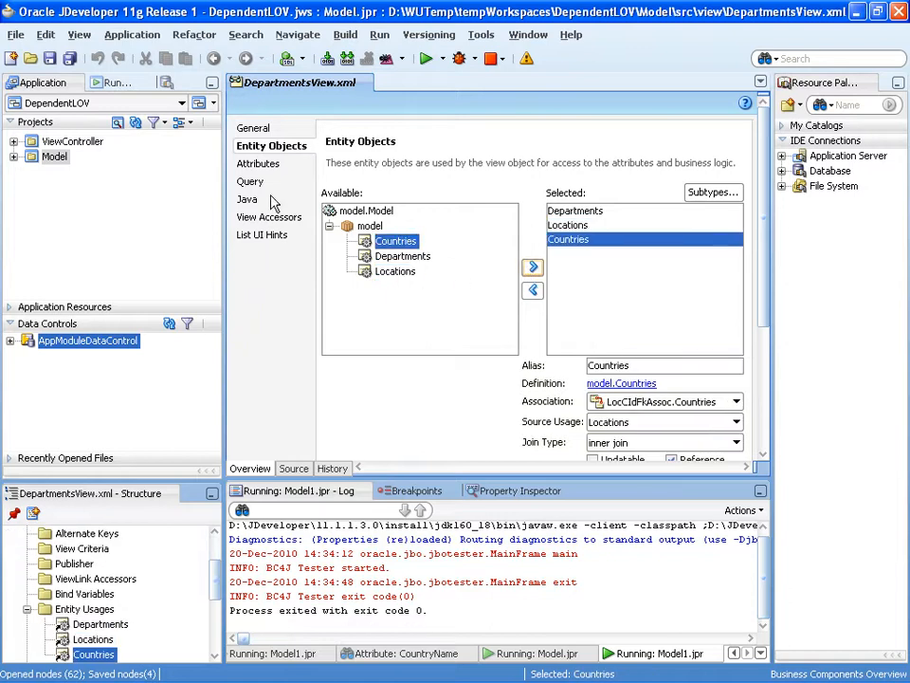
click(258, 163)
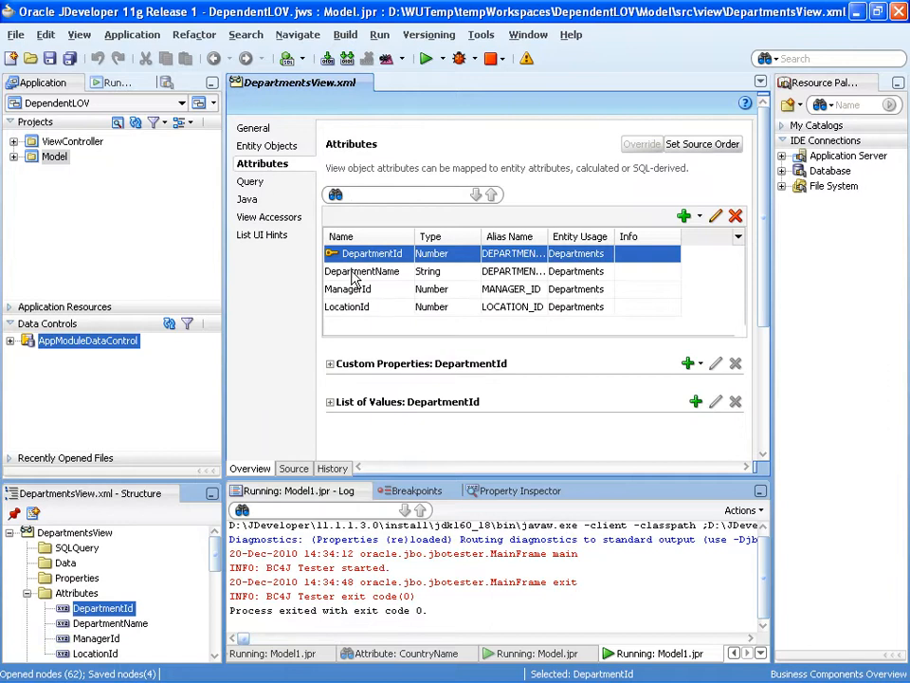
mouse_move(710, 254)
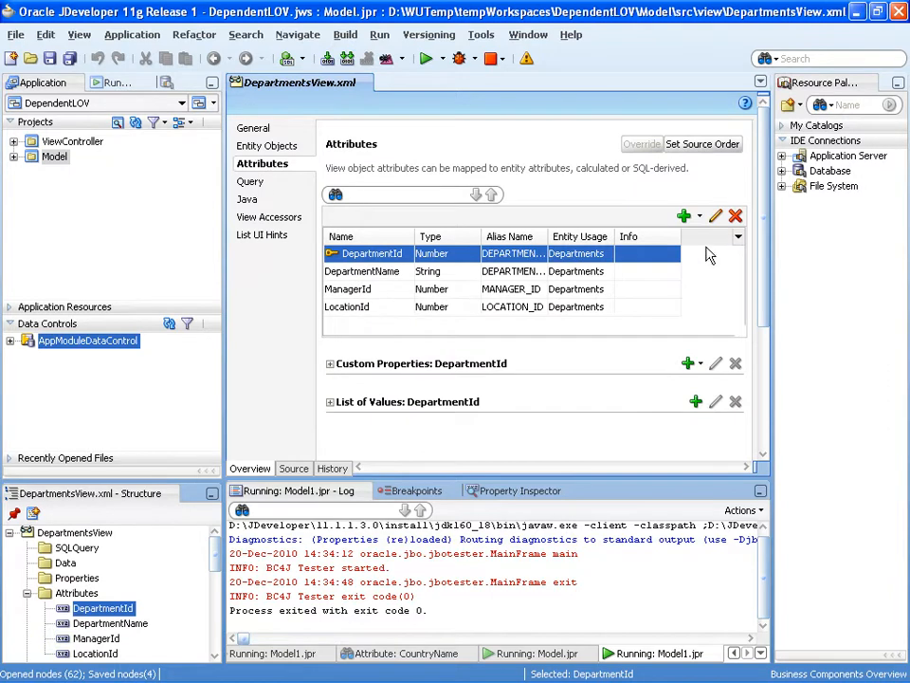
click(683, 216)
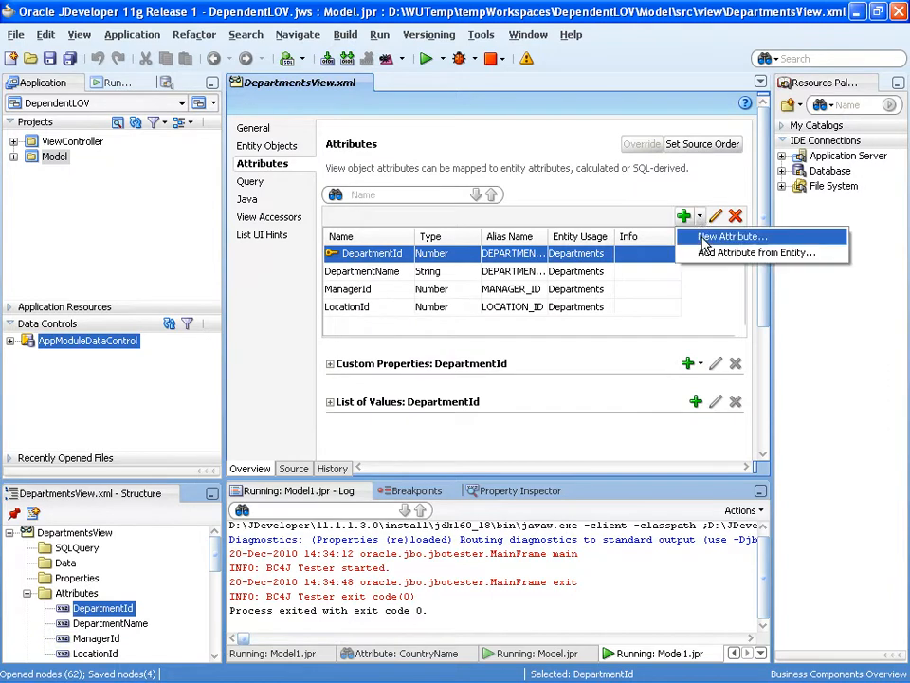
Step: Add the Locations CountryId and Countries CountryName attributes from the entities
click(757, 253)
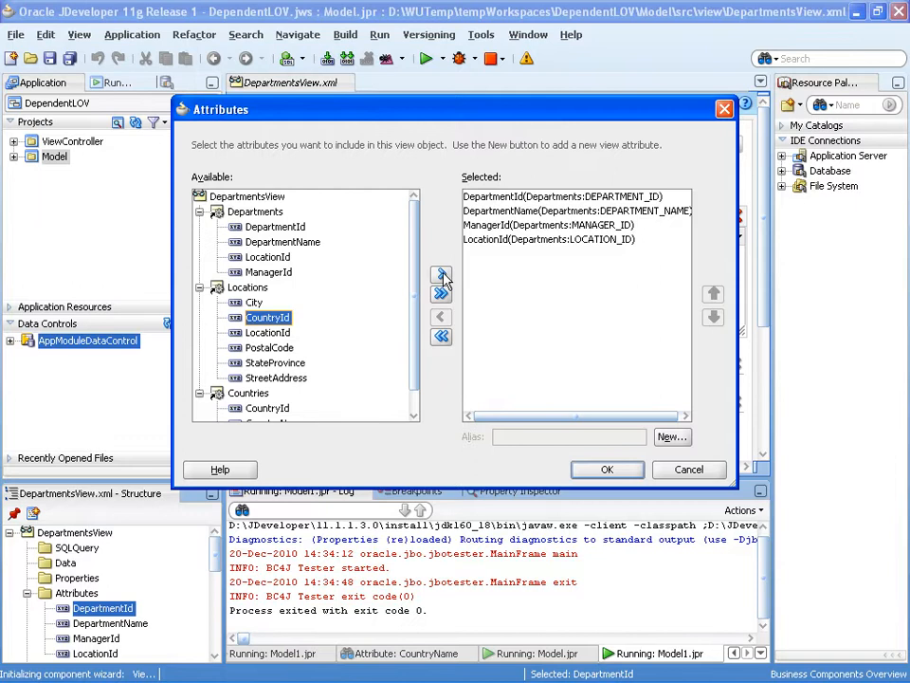
click(440, 273)
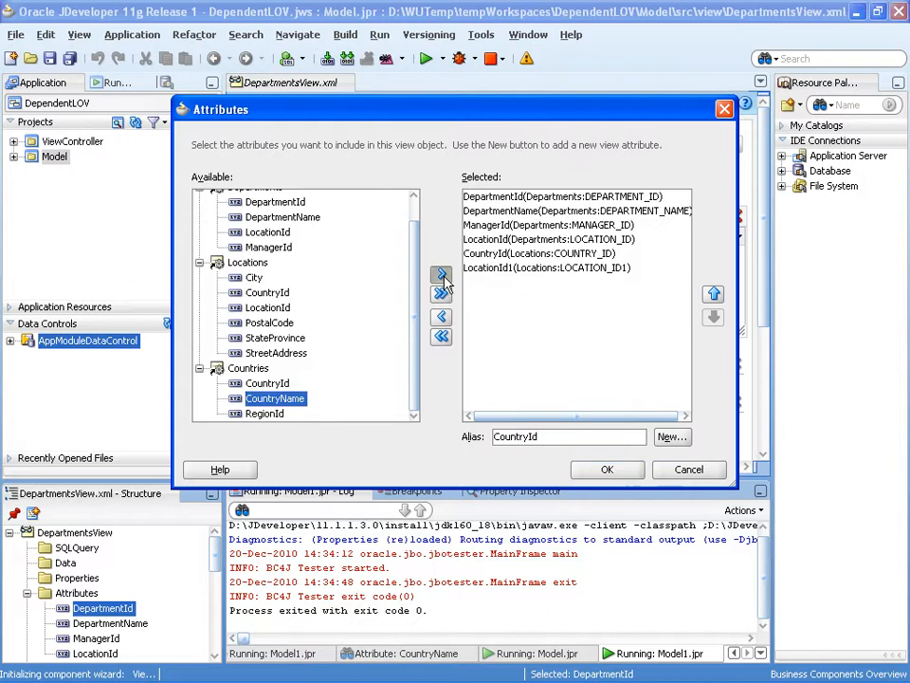
click(440, 273)
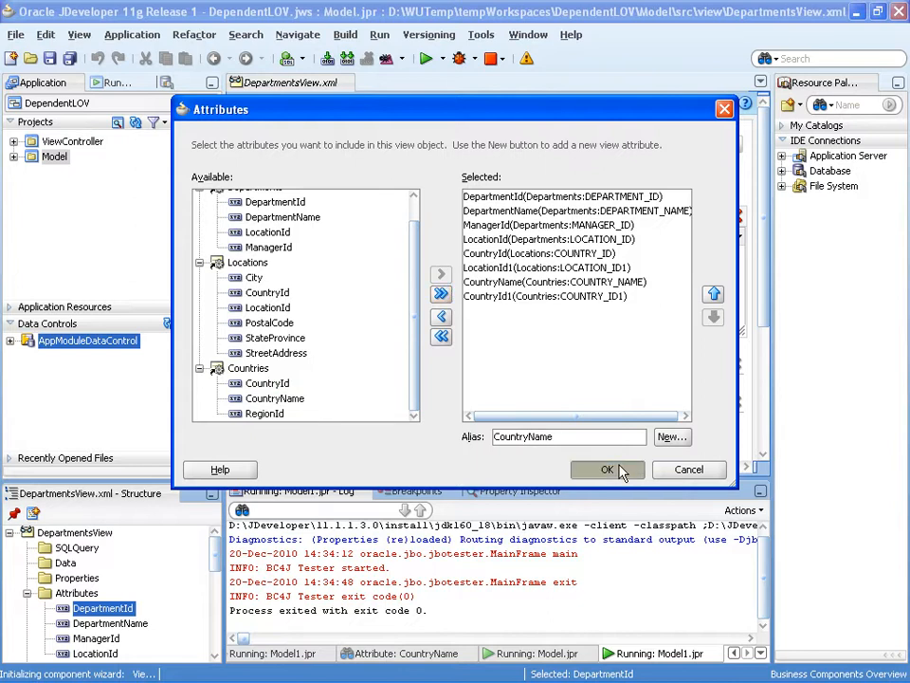
click(607, 470)
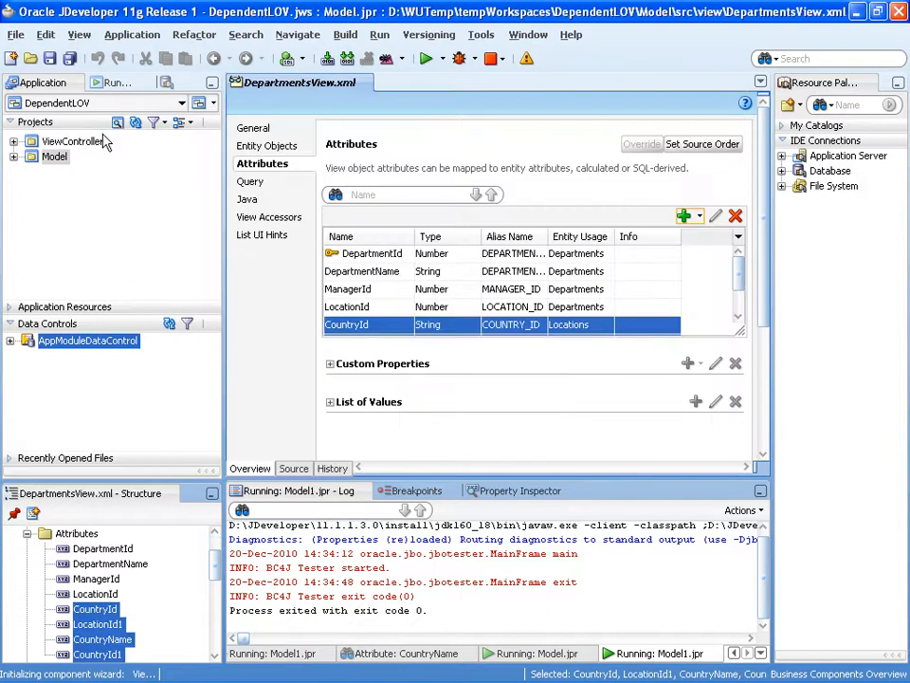
Step: Start a new view criteria on LocationsView's query section
click(82, 58)
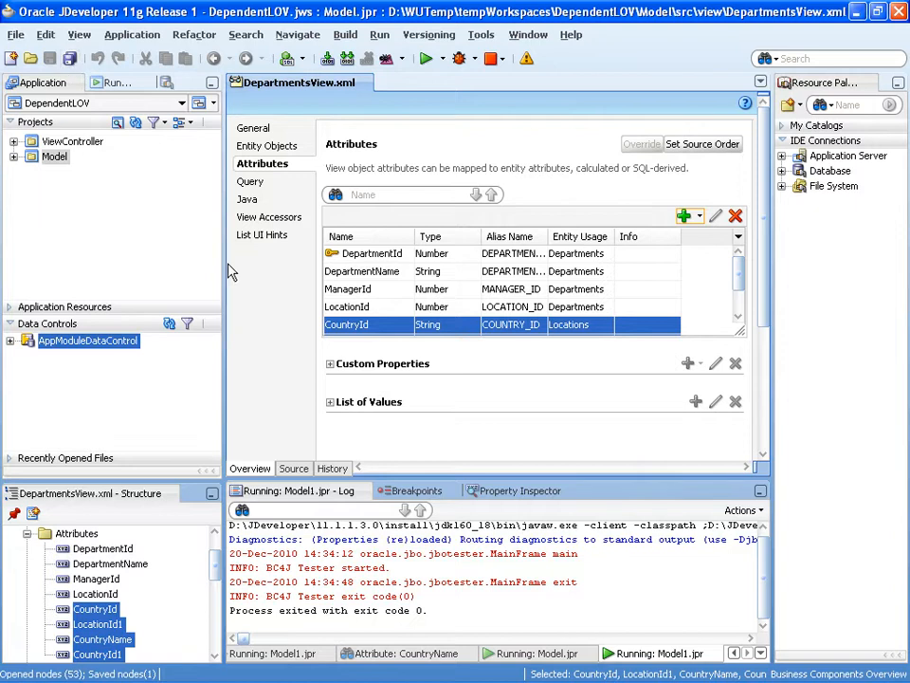
click(364, 307)
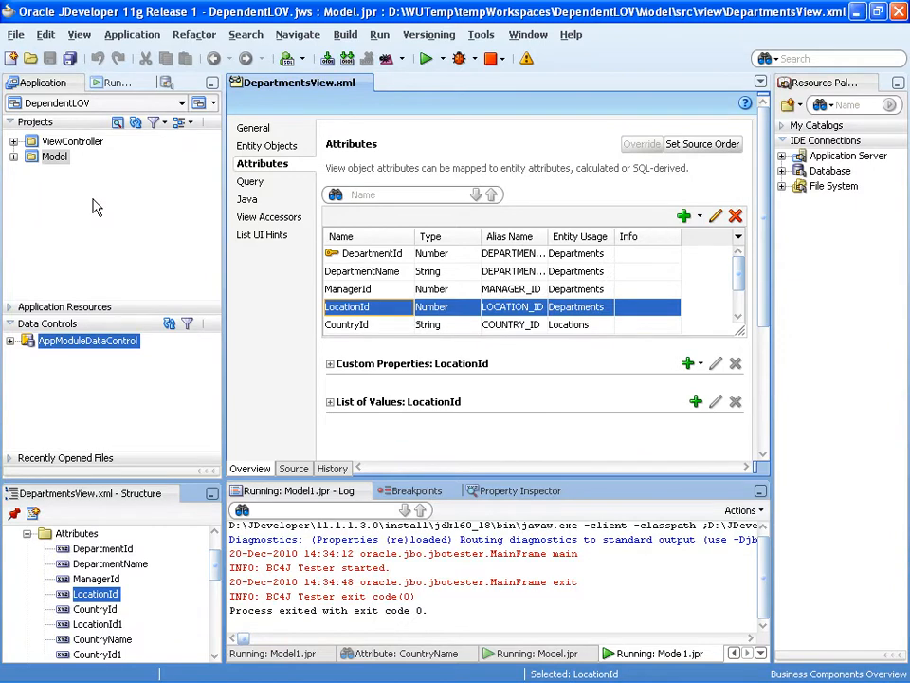
click(23, 155)
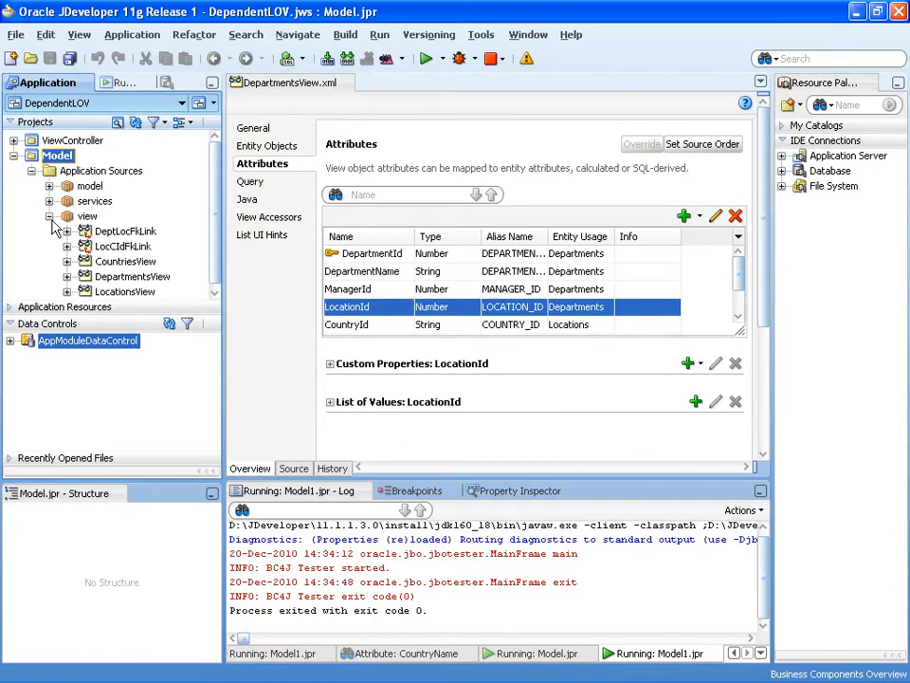
double_click(125, 292)
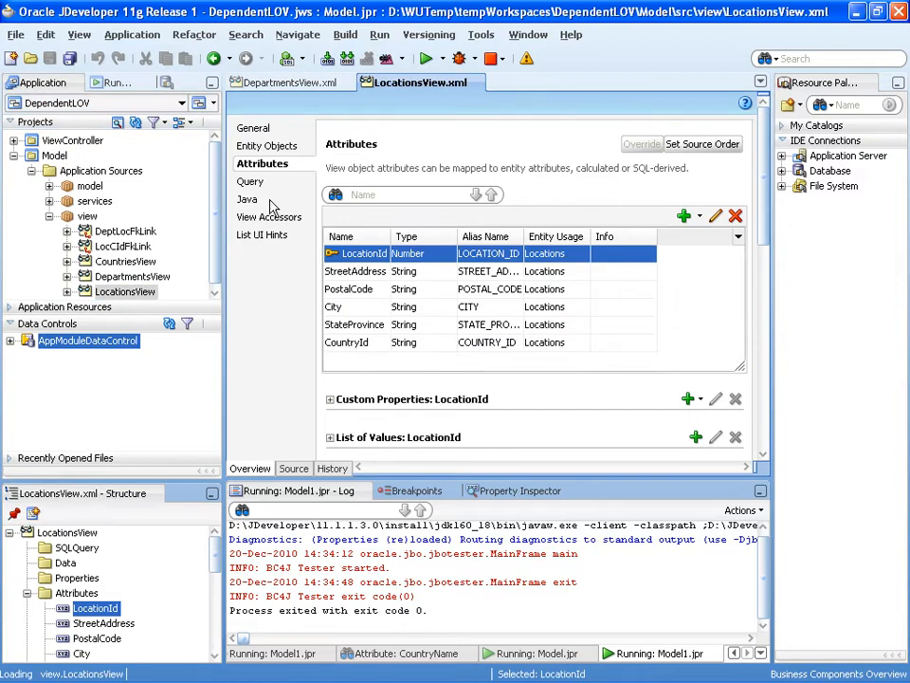
click(250, 182)
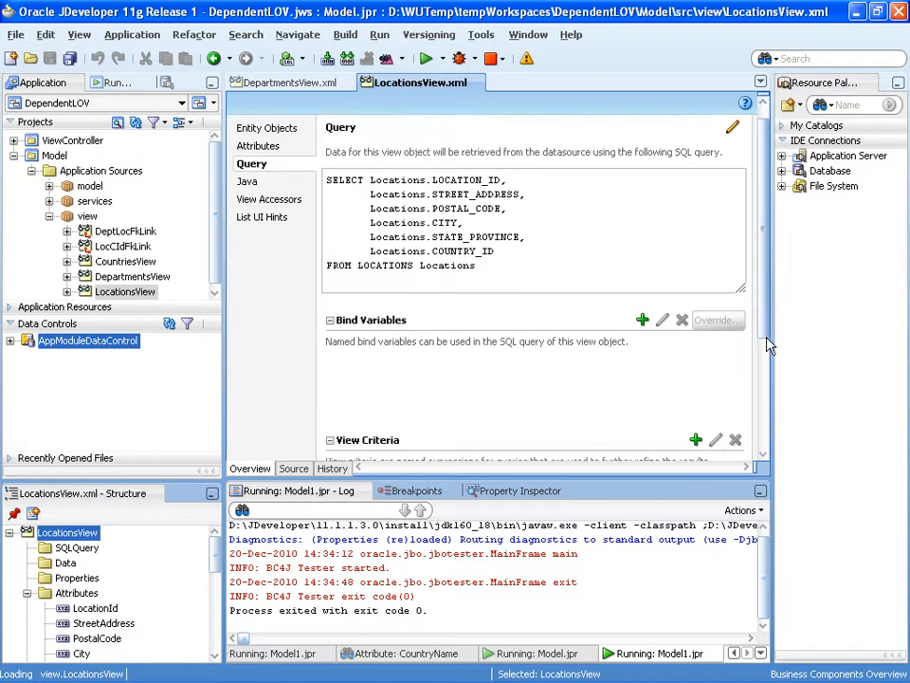
click(695, 440)
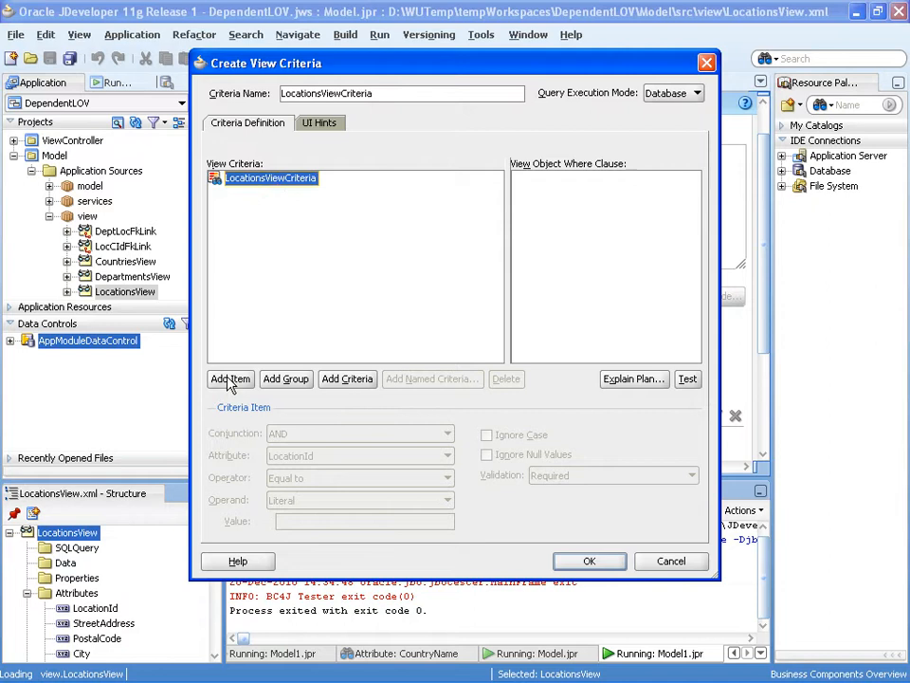
Step: Add a CountryId Equal-to condition bound to a new CountryIdBind variable and save LocationsViewCriteria
click(229, 380)
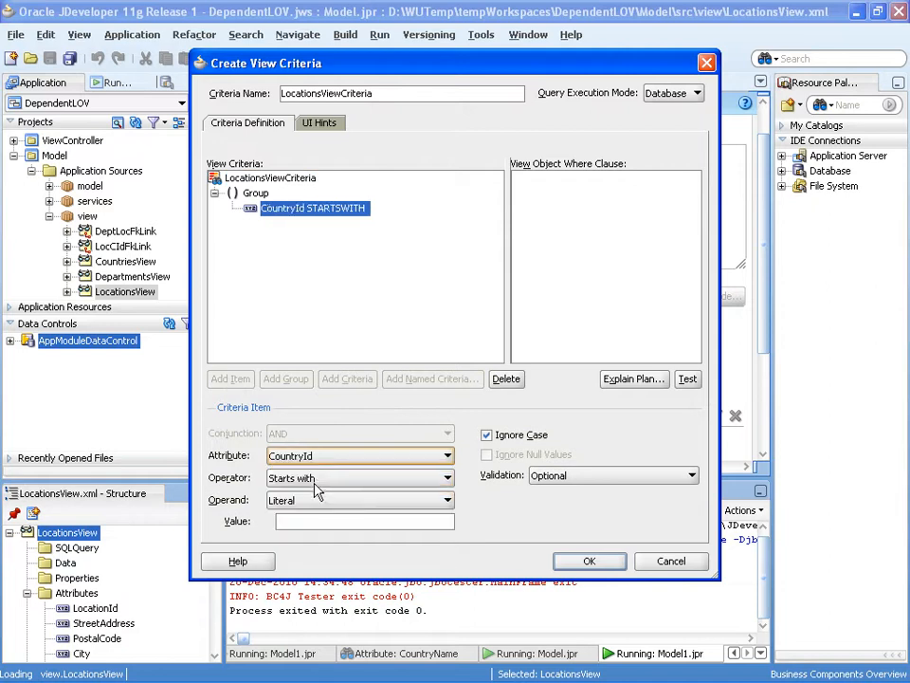
click(358, 478)
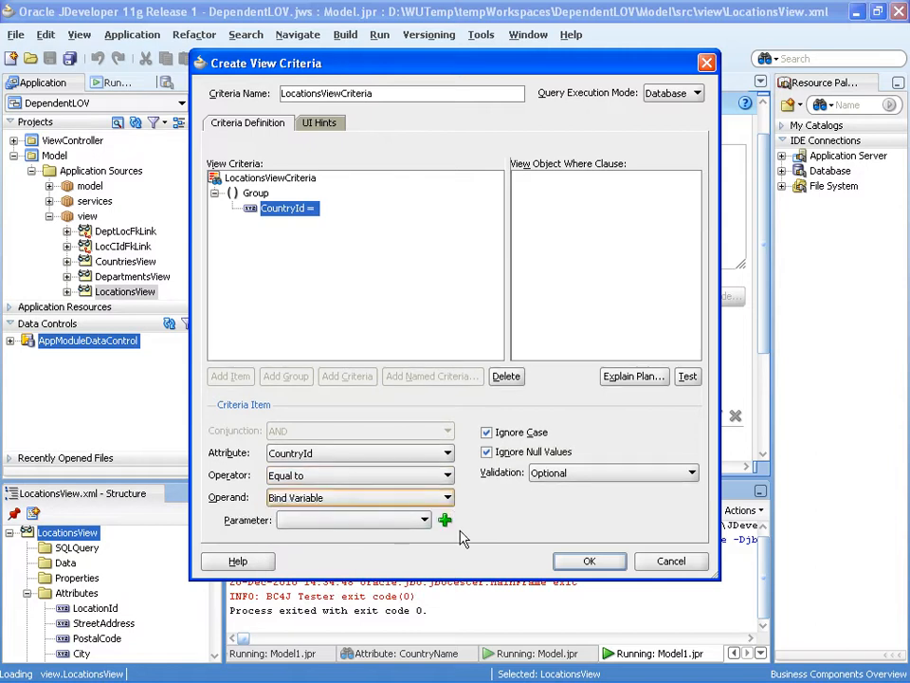
click(443, 520)
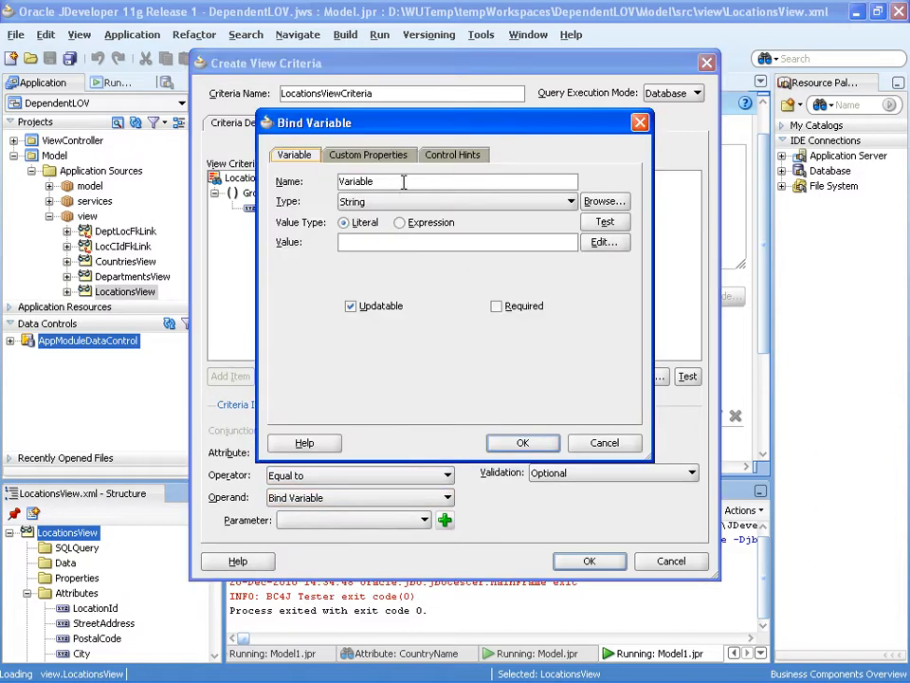
text(CountryIdBind)
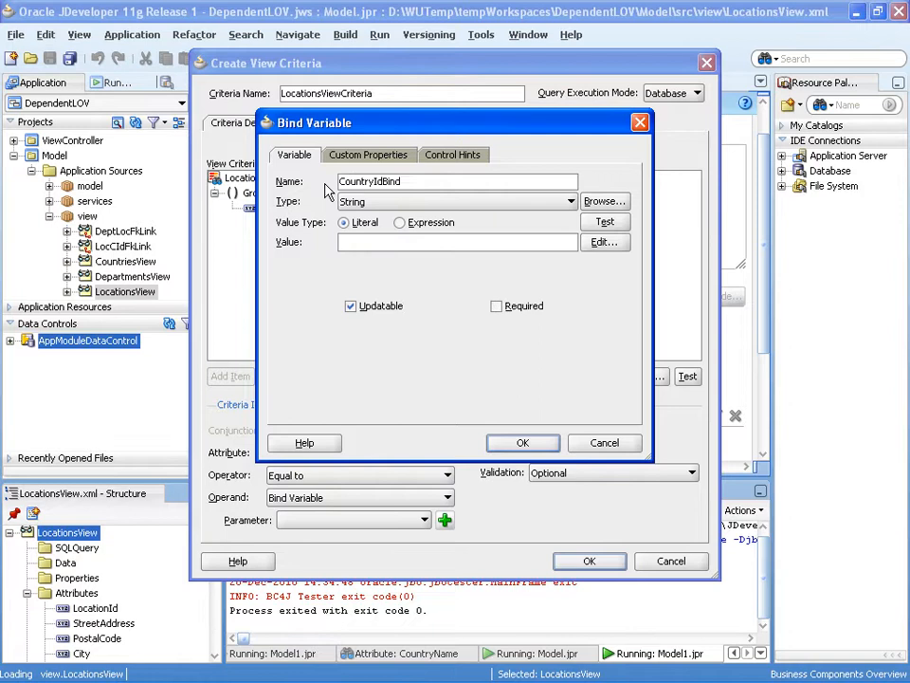
click(523, 444)
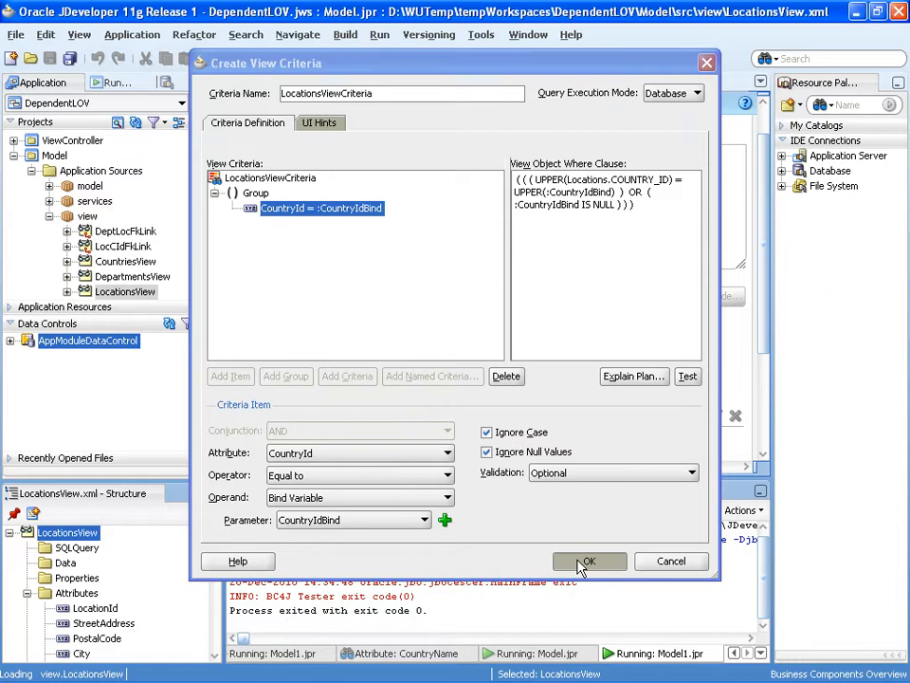
click(591, 561)
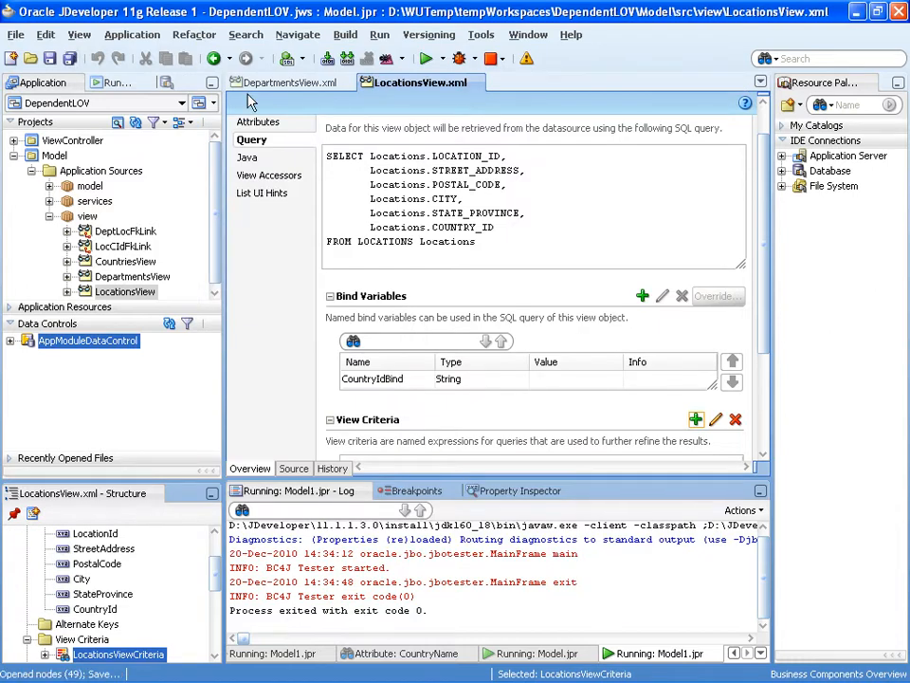
click(292, 83)
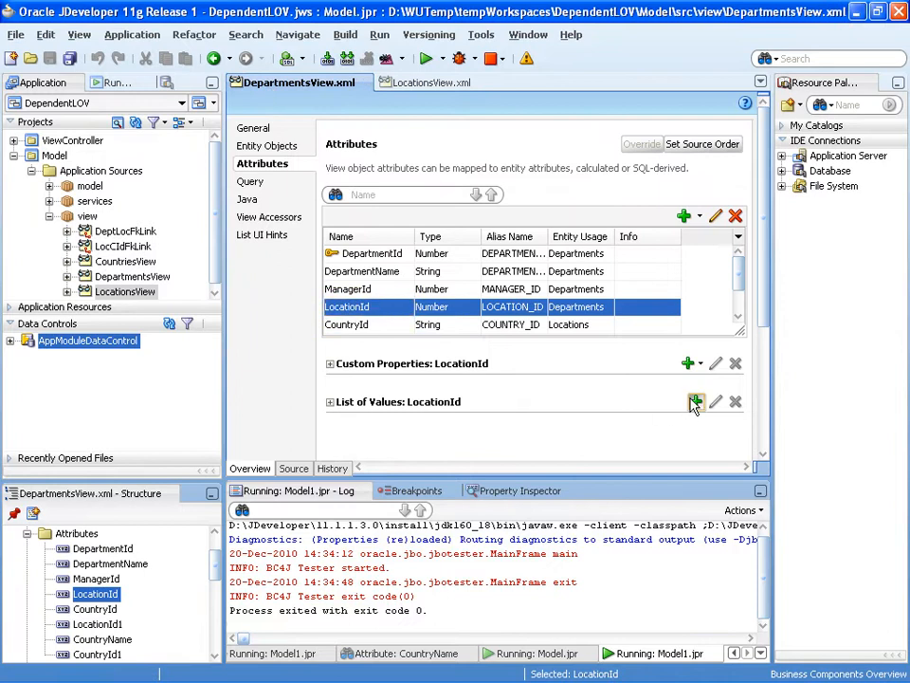
Step: Start a list of values on LocationId with a new LocationsView view accessor
click(691, 402)
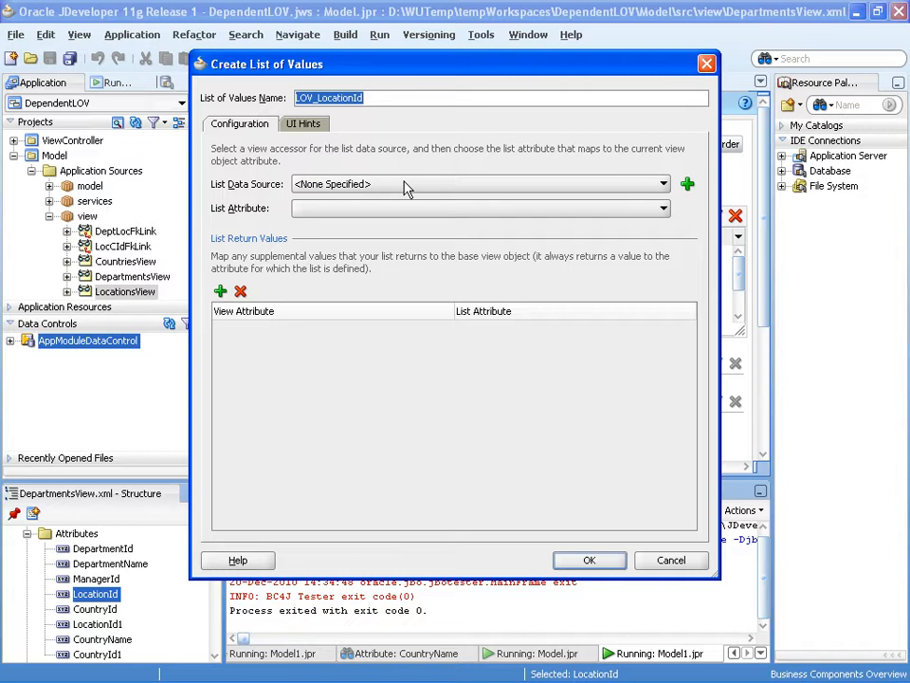
click(664, 184)
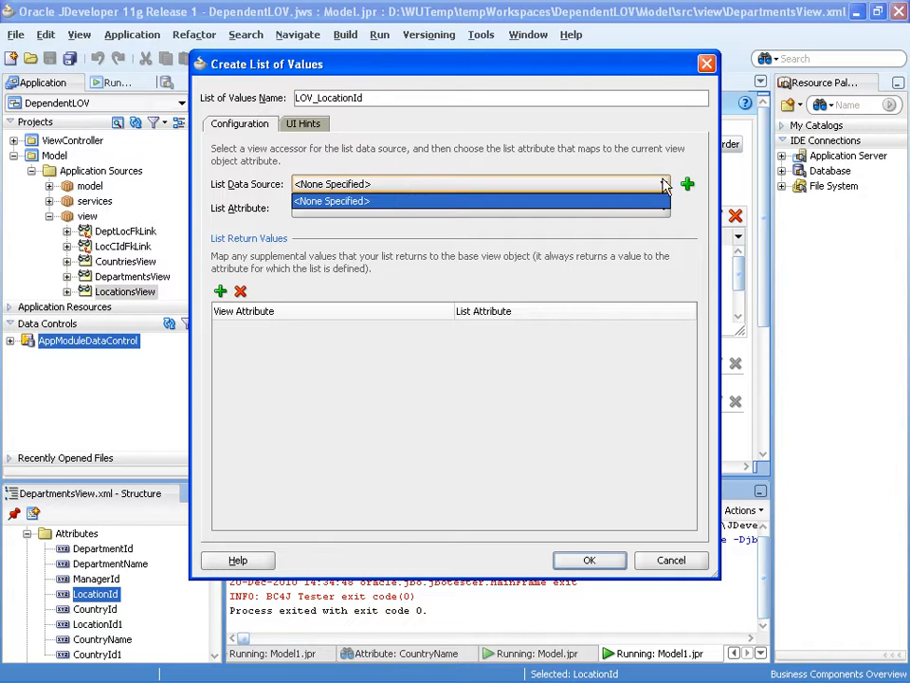
click(687, 184)
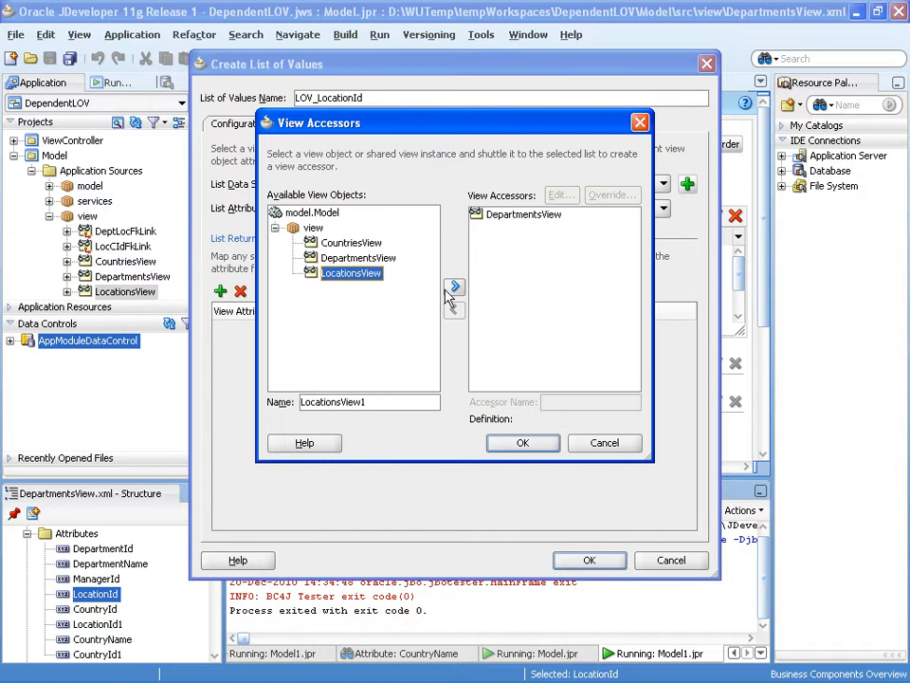
click(455, 286)
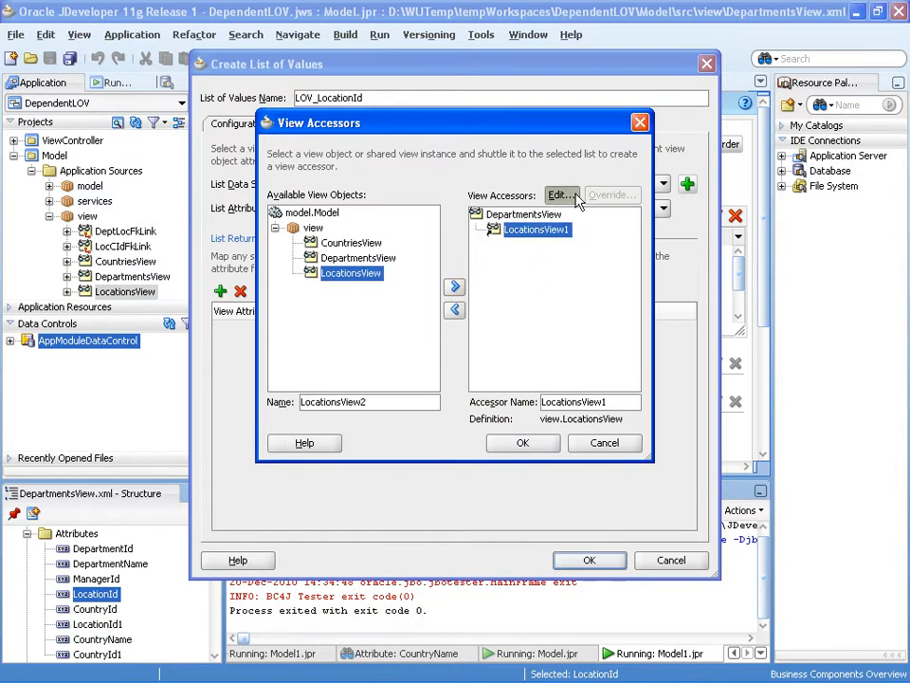
Step: Apply LocationsViewCriteria to LocationsView1 with CountryIdBind set to CountryId
click(562, 194)
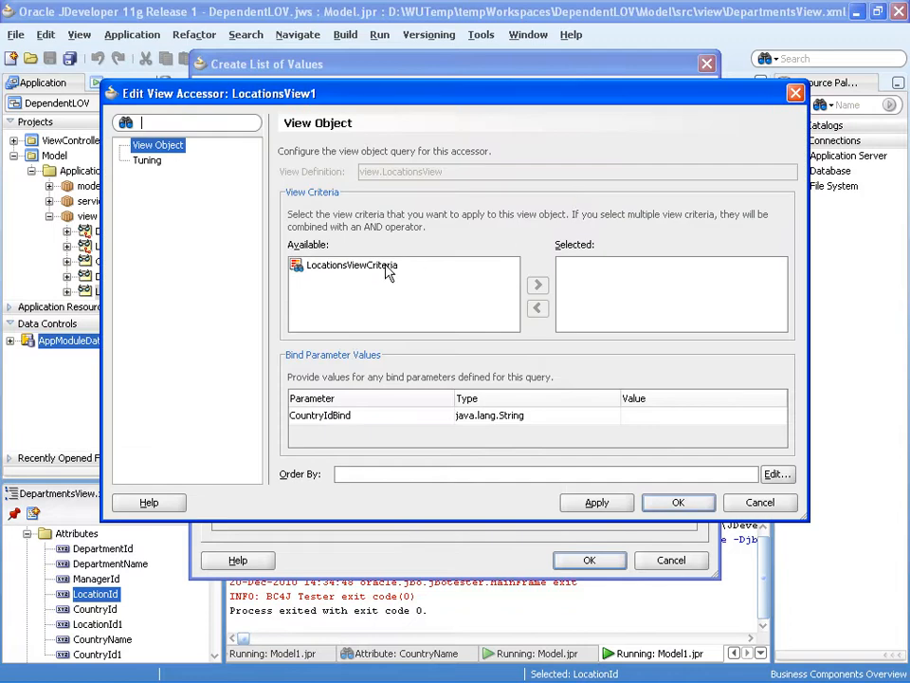
click(537, 285)
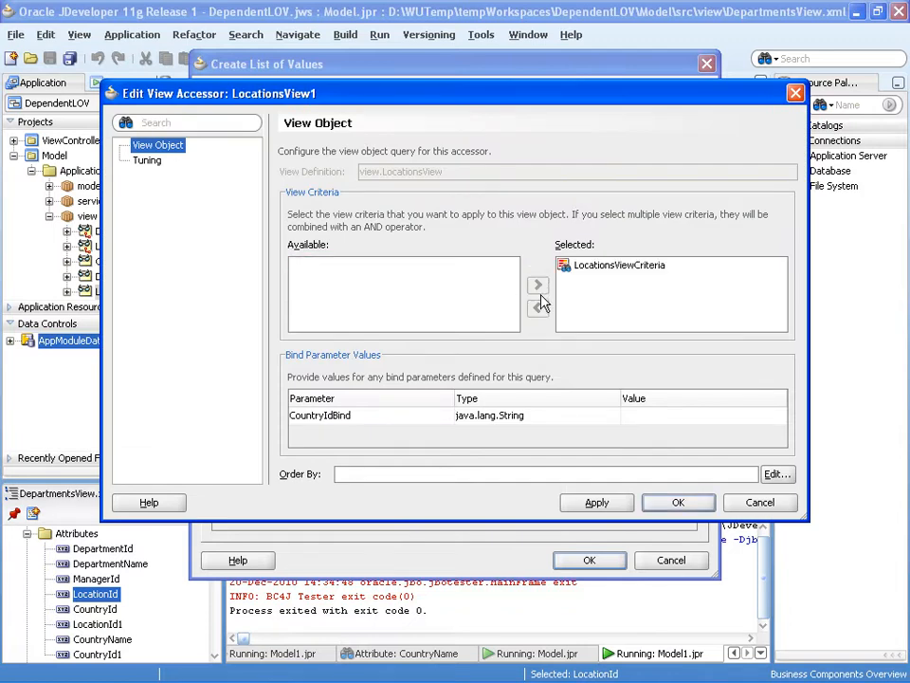
click(693, 413)
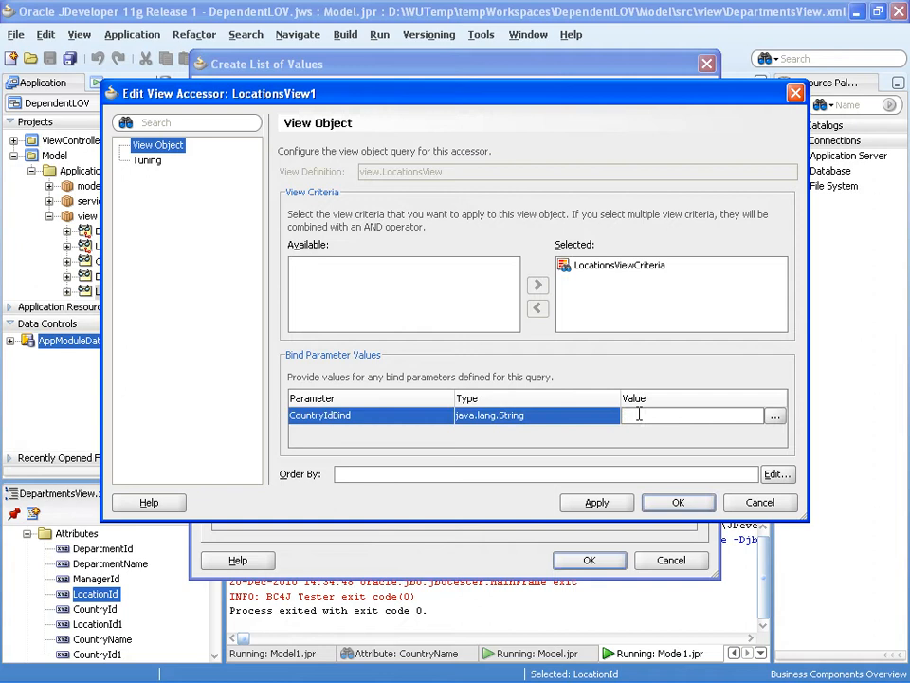
text(CountryId)
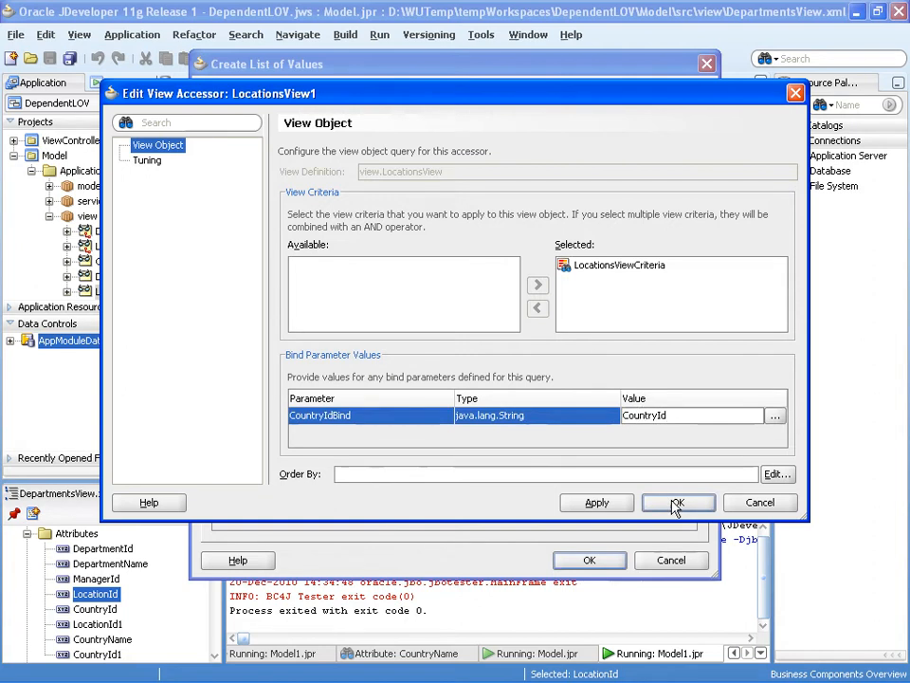
click(677, 502)
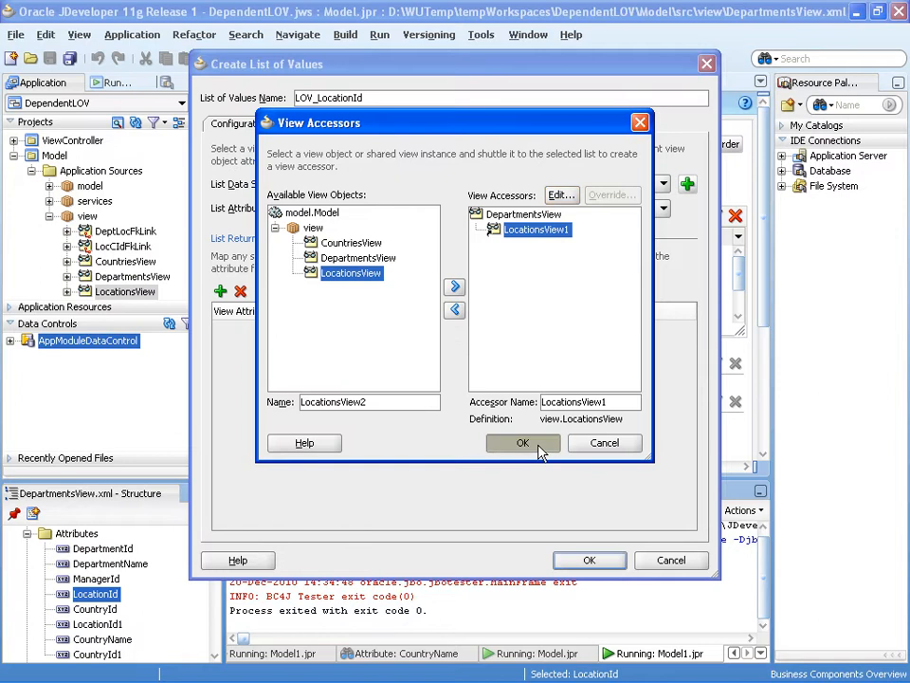
click(524, 444)
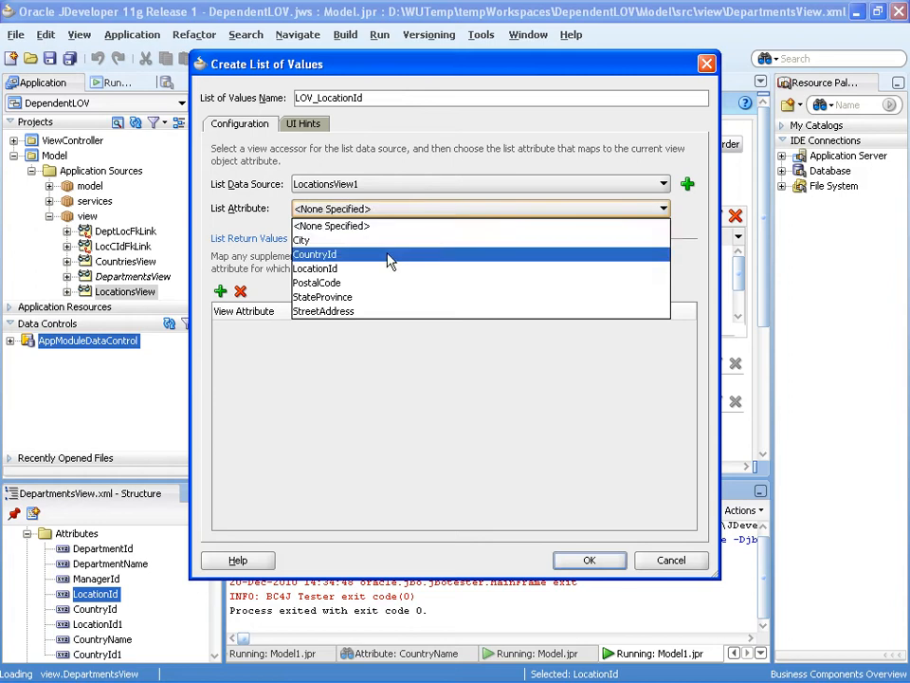
Step: Map the list's return attribute to LocationId
click(315, 255)
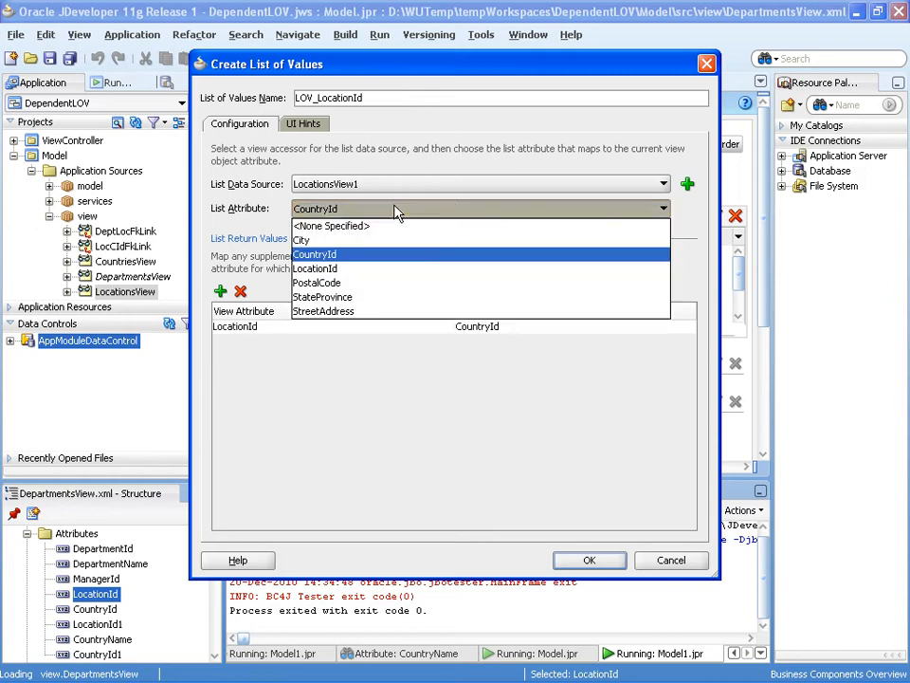
click(315, 269)
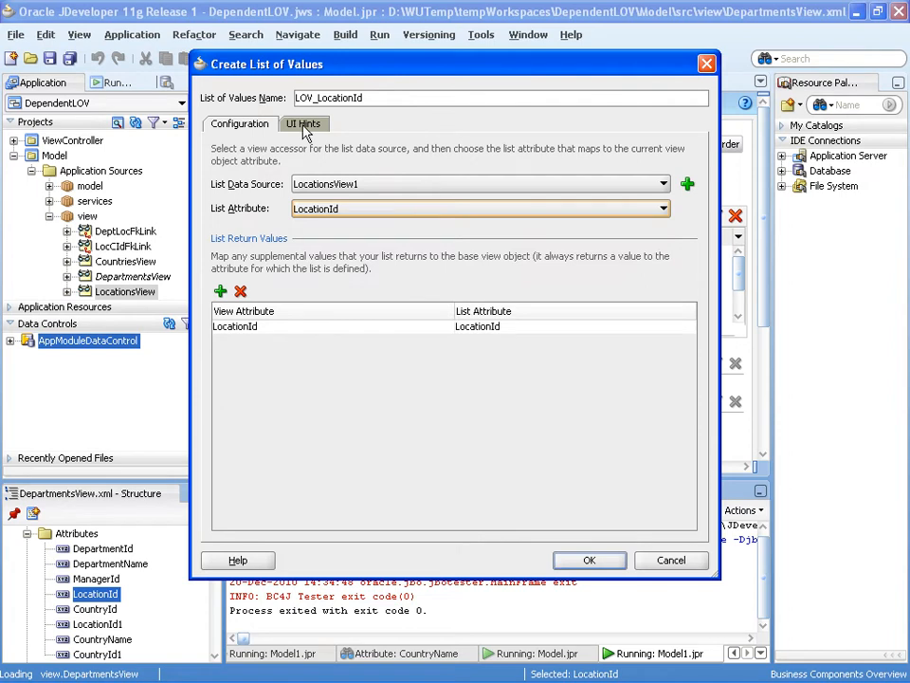
click(304, 123)
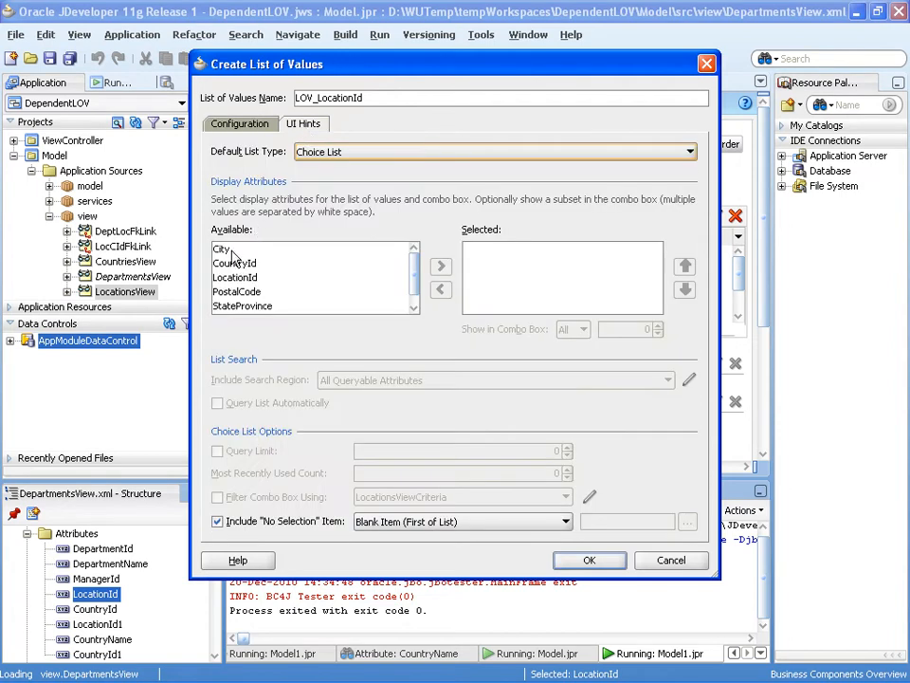
Step: Display City and LocationId without a blank entry, confirm the LOV, and bring up AppModule's run actions
click(440, 265)
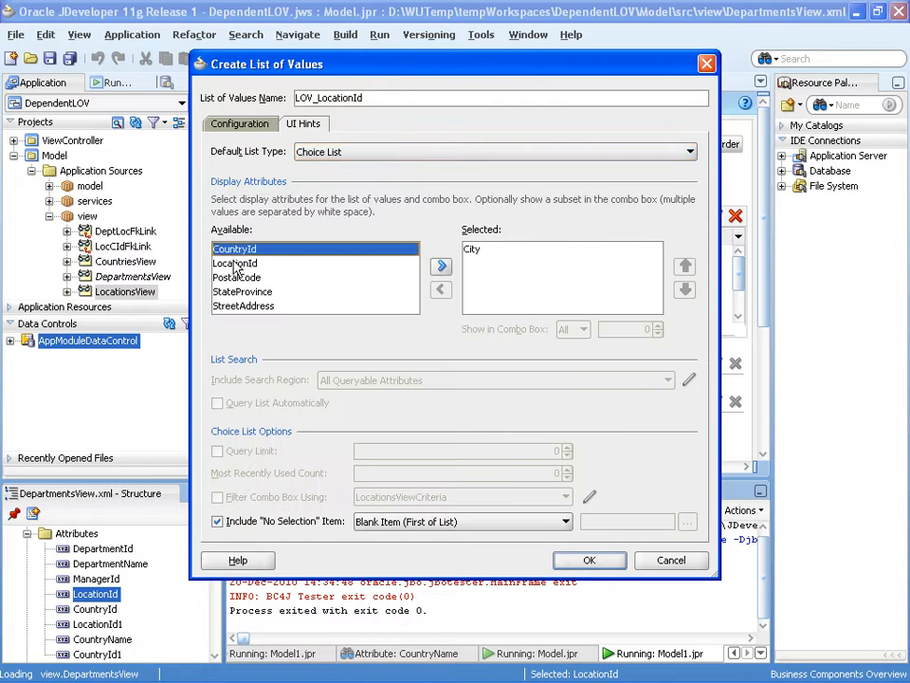
click(440, 264)
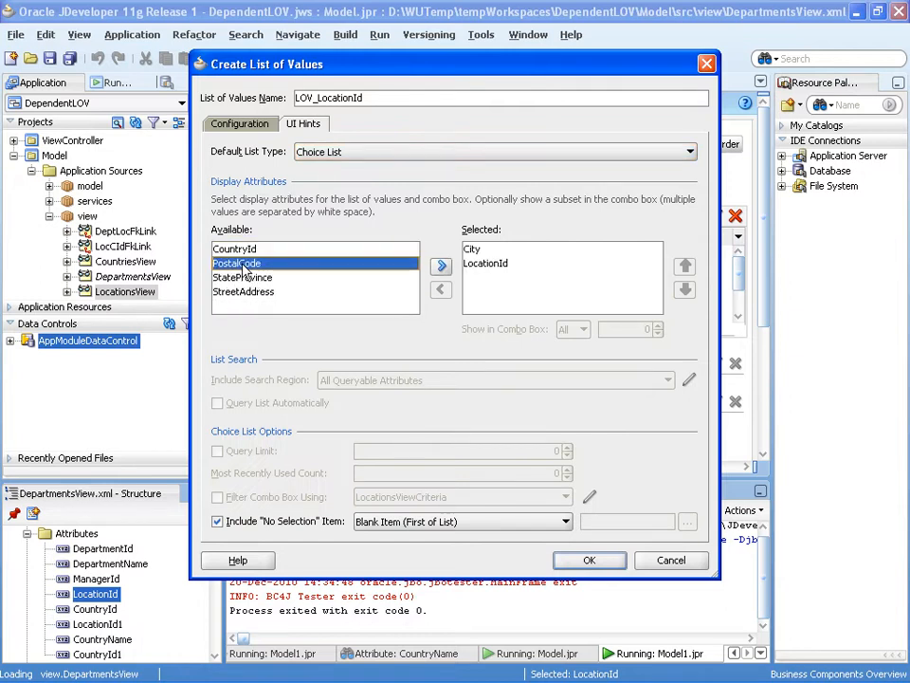
click(216, 521)
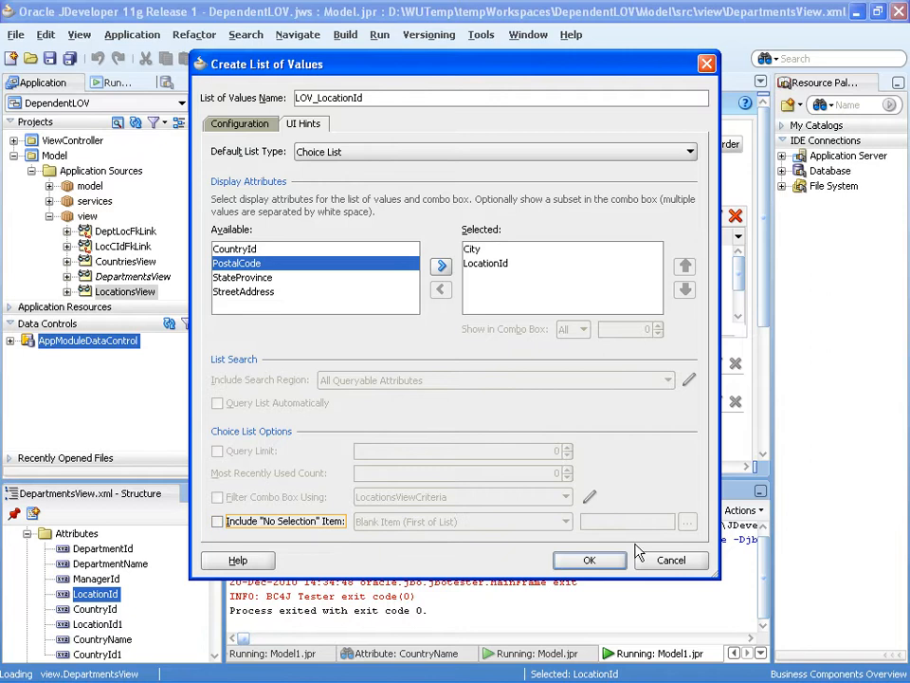
click(592, 559)
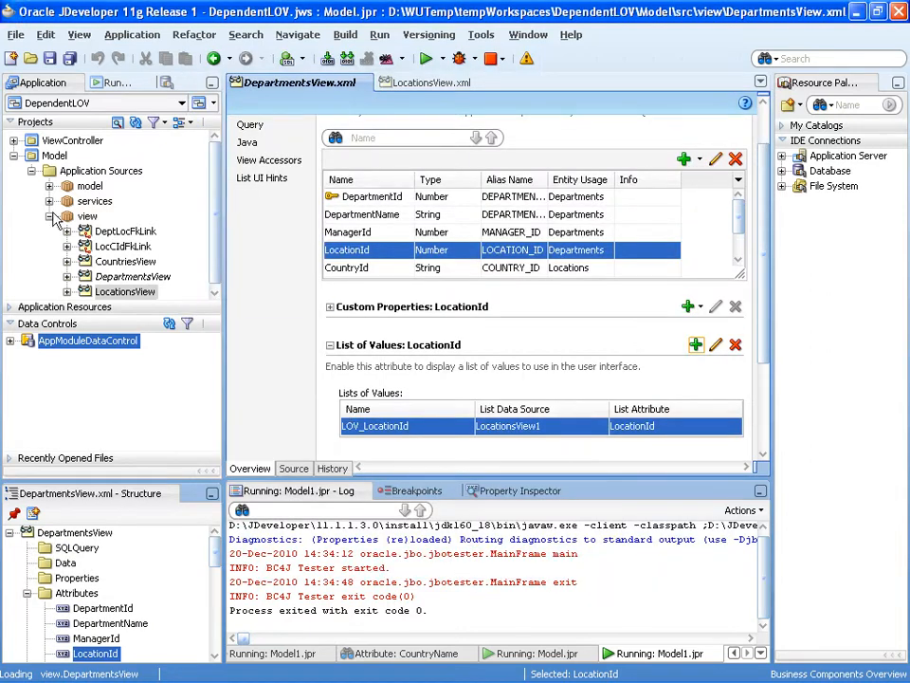
right_click(116, 217)
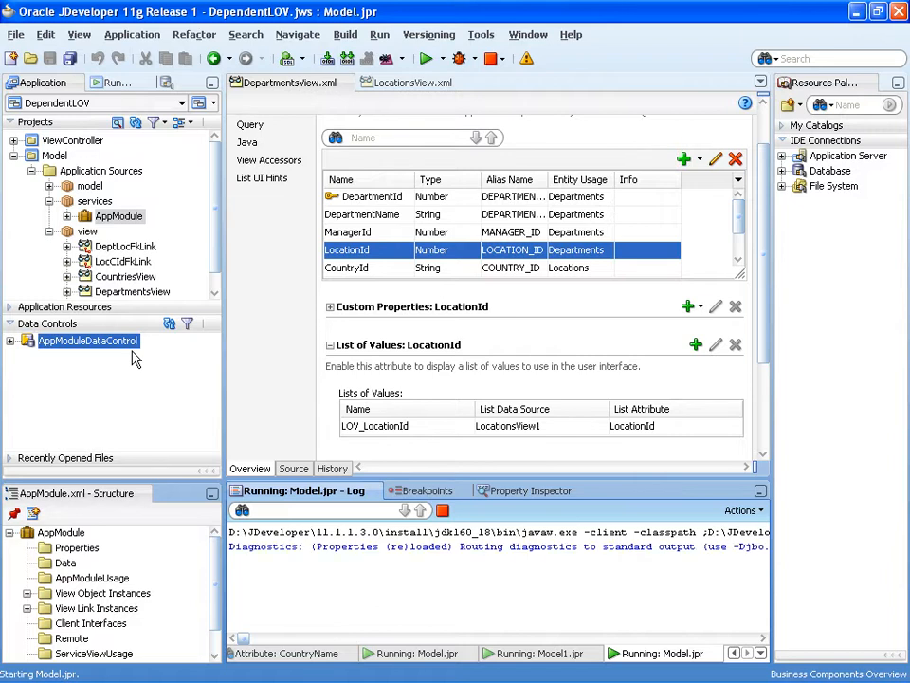
double_click(87, 340)
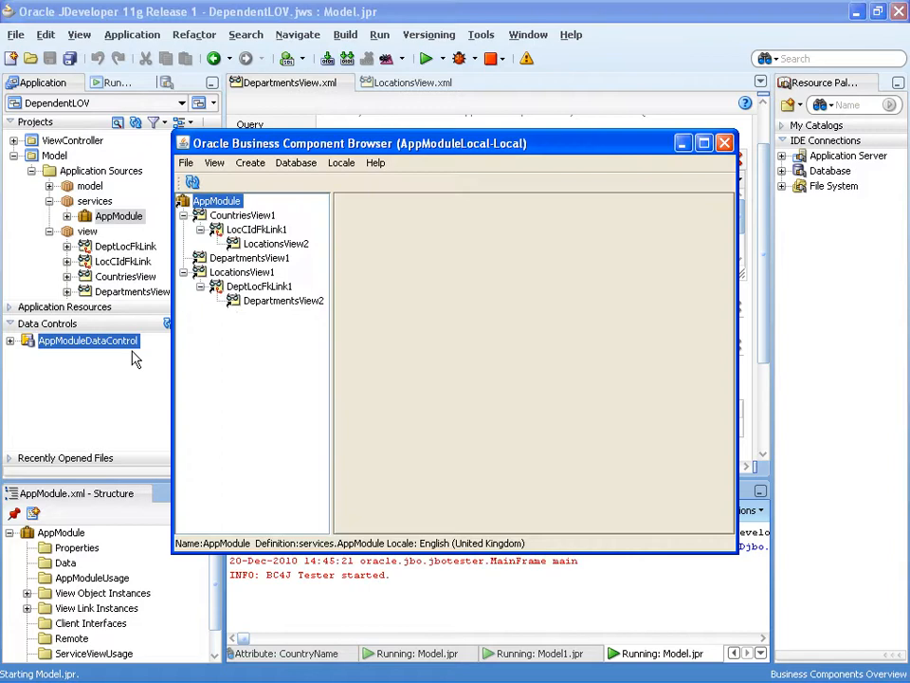
click(250, 258)
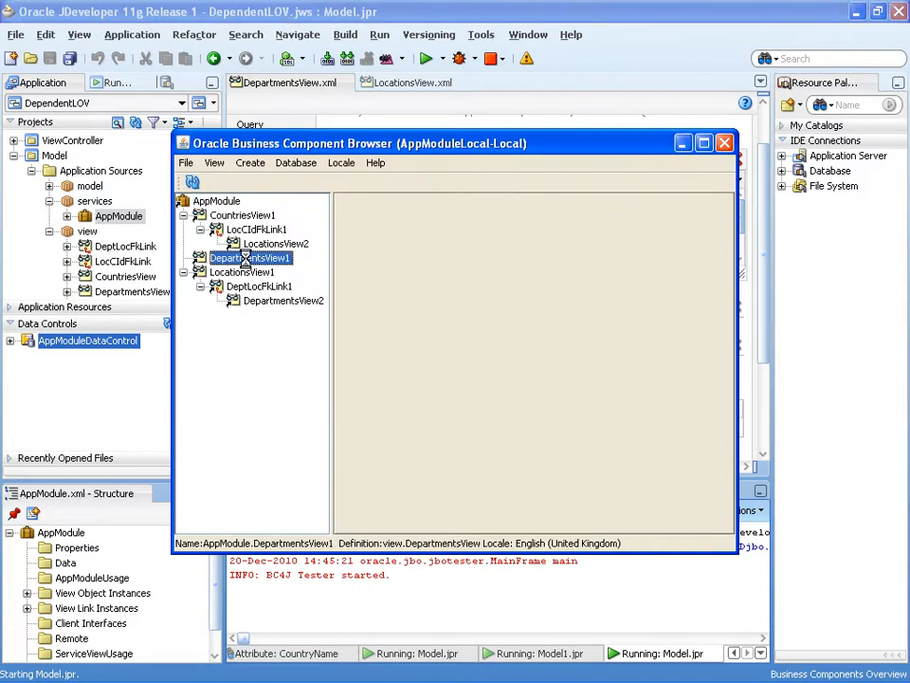
double_click(250, 258)
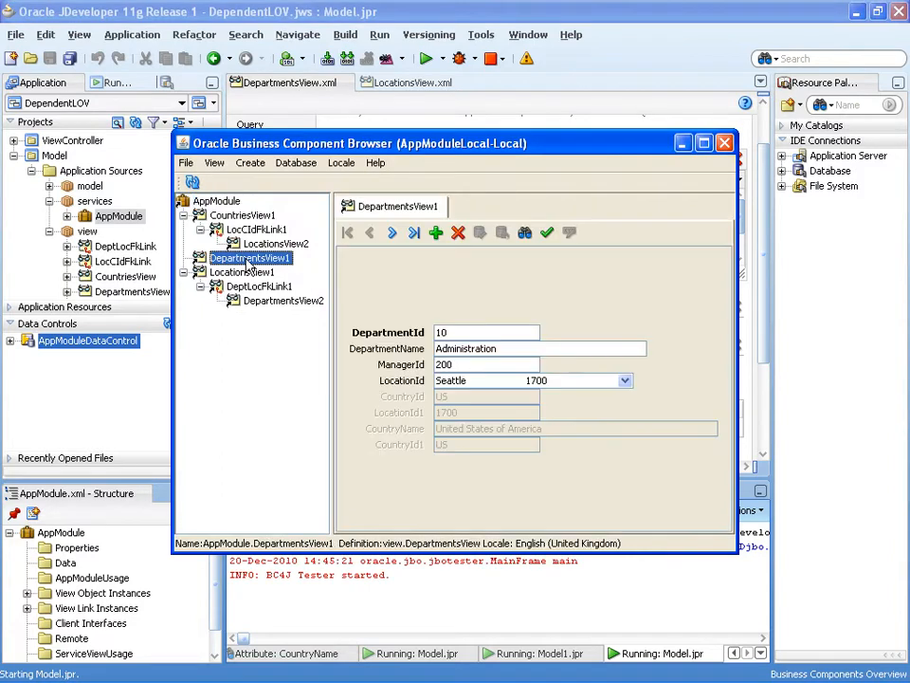
click(485, 332)
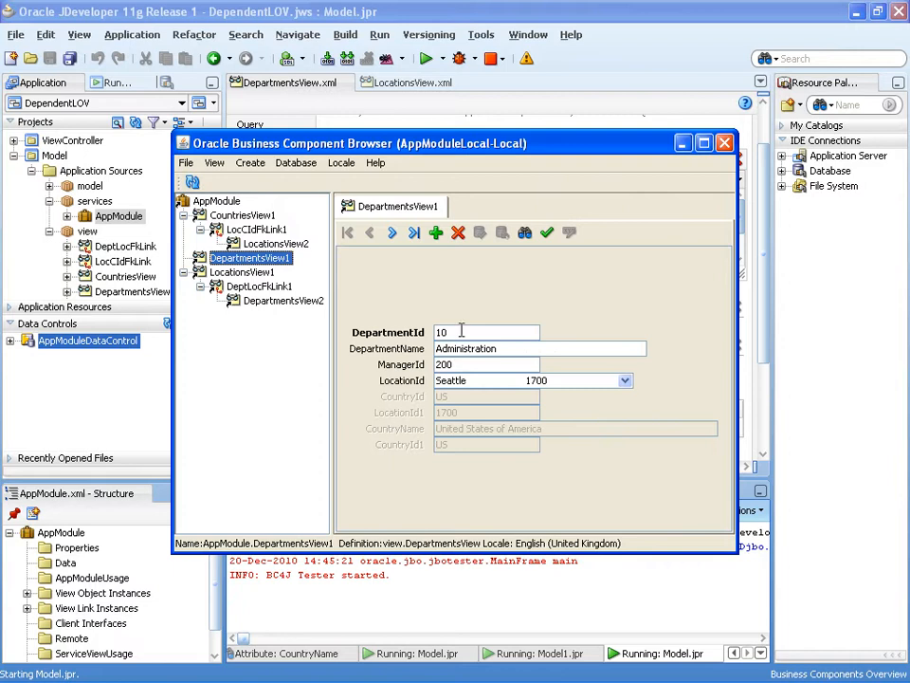
click(391, 231)
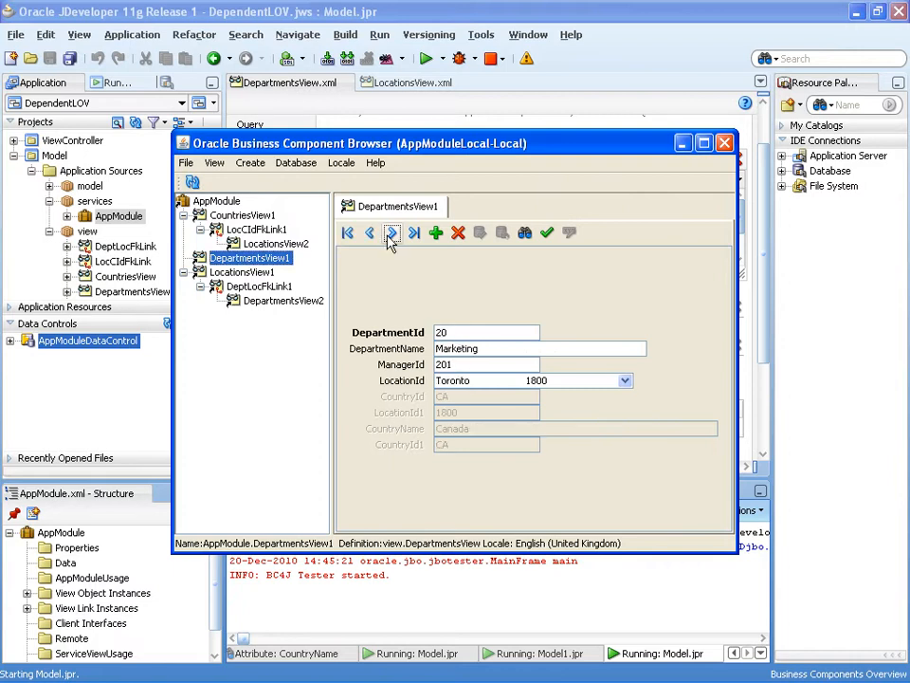
click(391, 232)
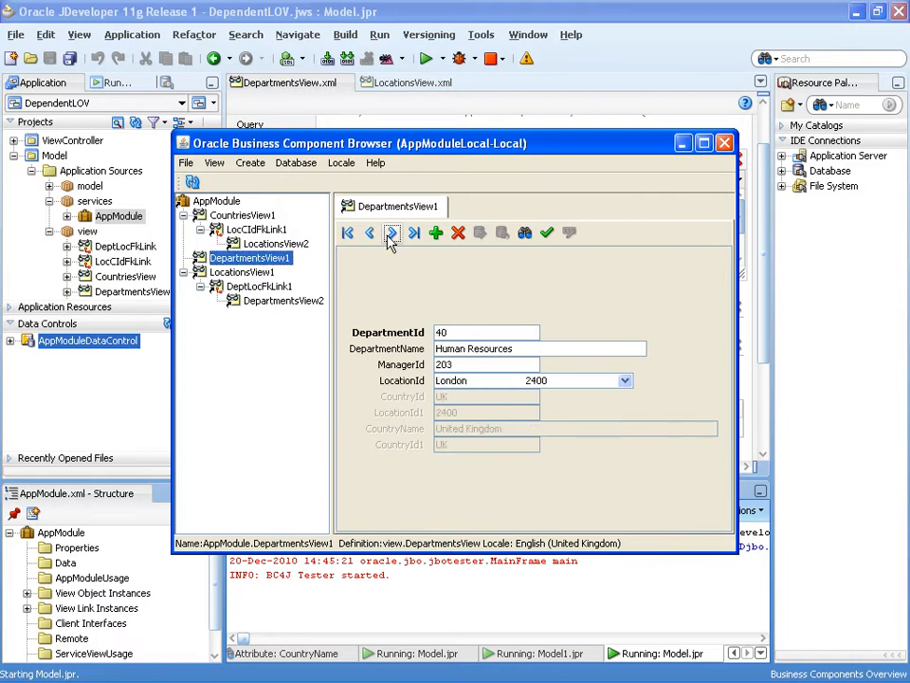
click(391, 231)
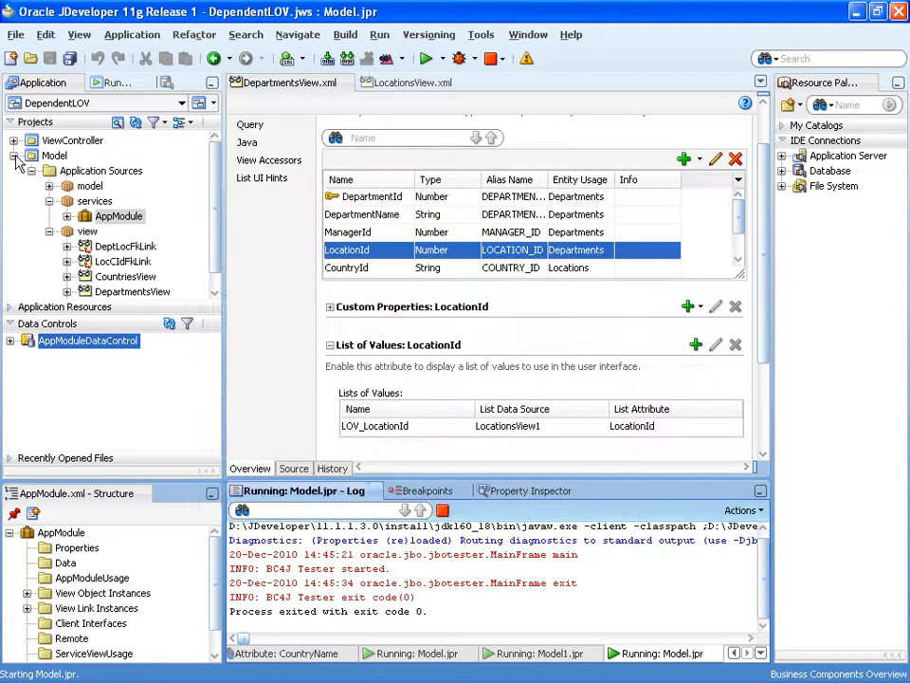
Step: Expand the ViewController project and the application module data control
click(19, 156)
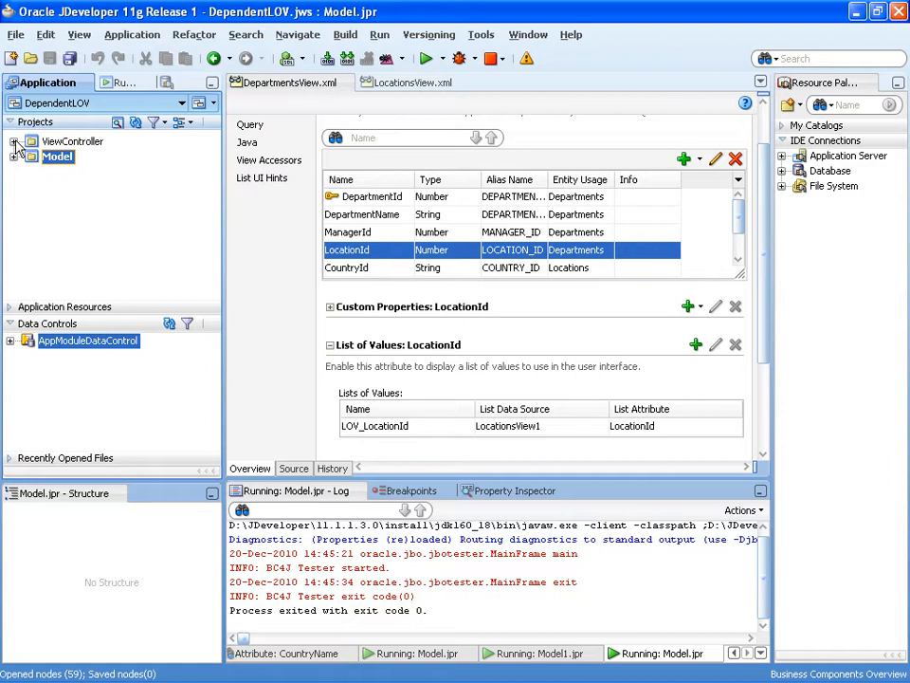
click(31, 141)
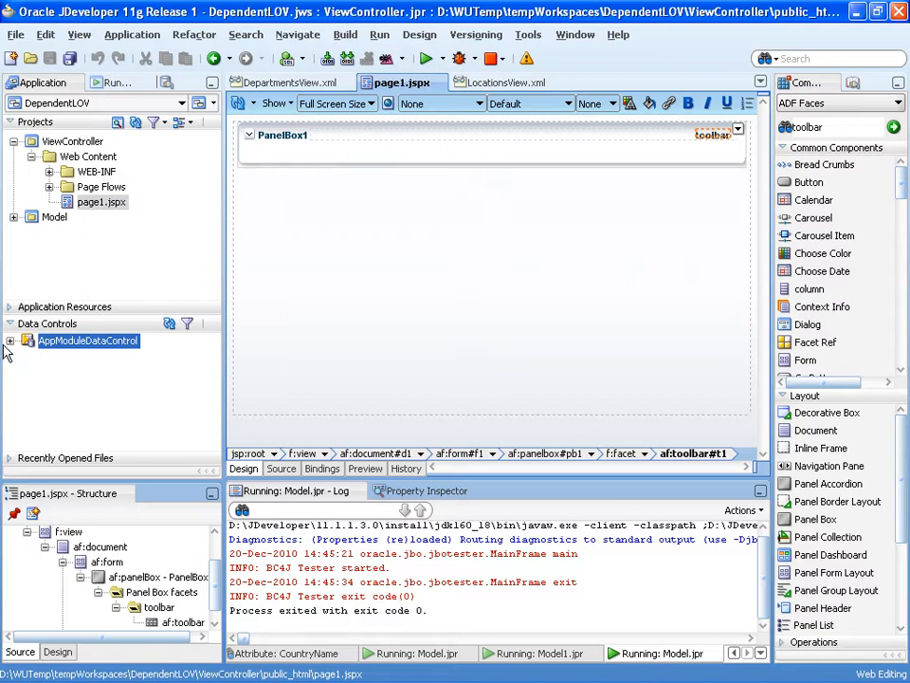
click(12, 341)
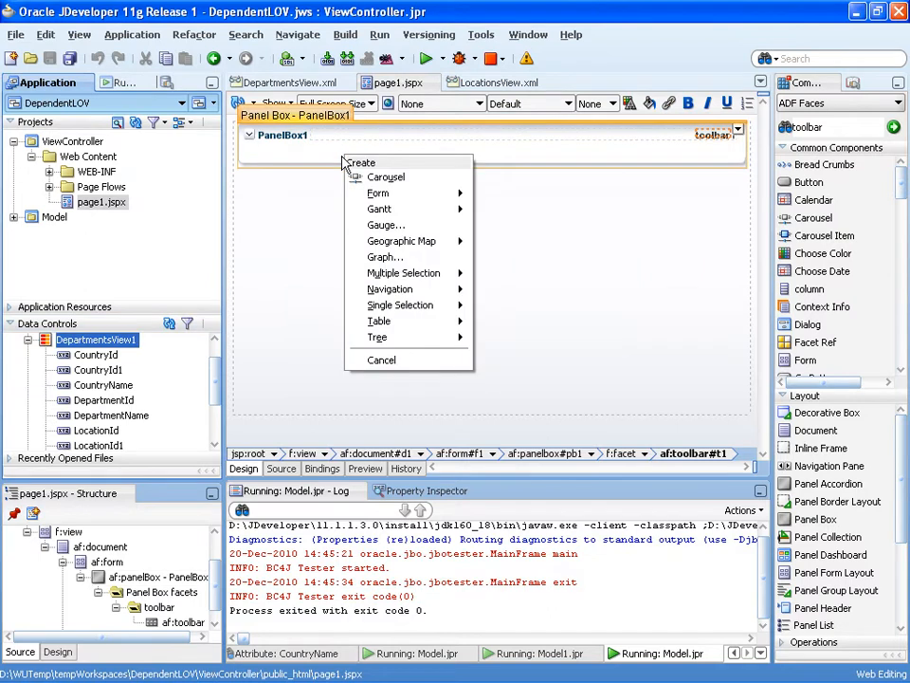
mouse_move(377, 194)
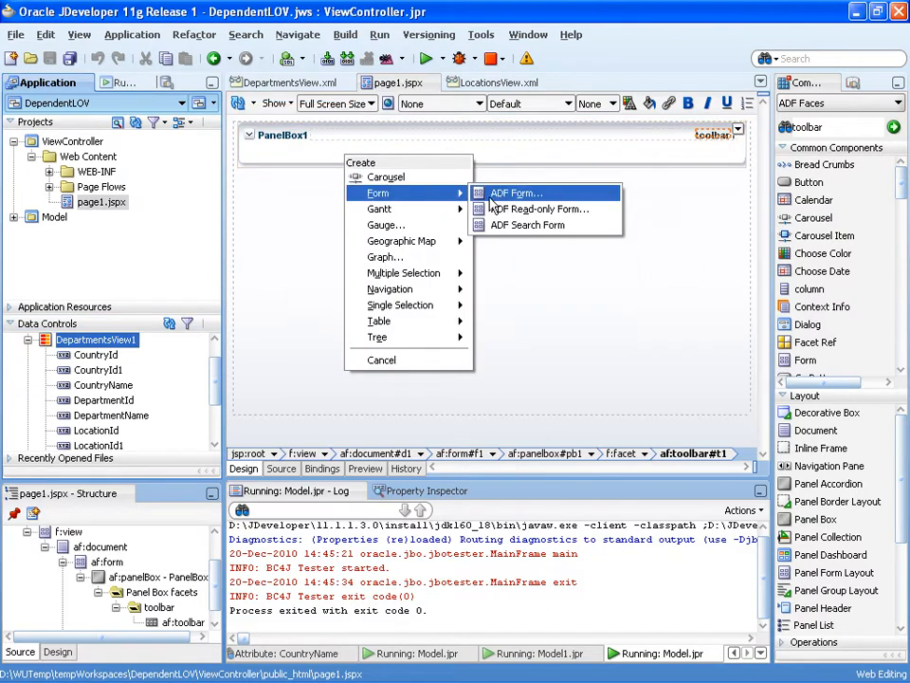
mouse_move(516, 193)
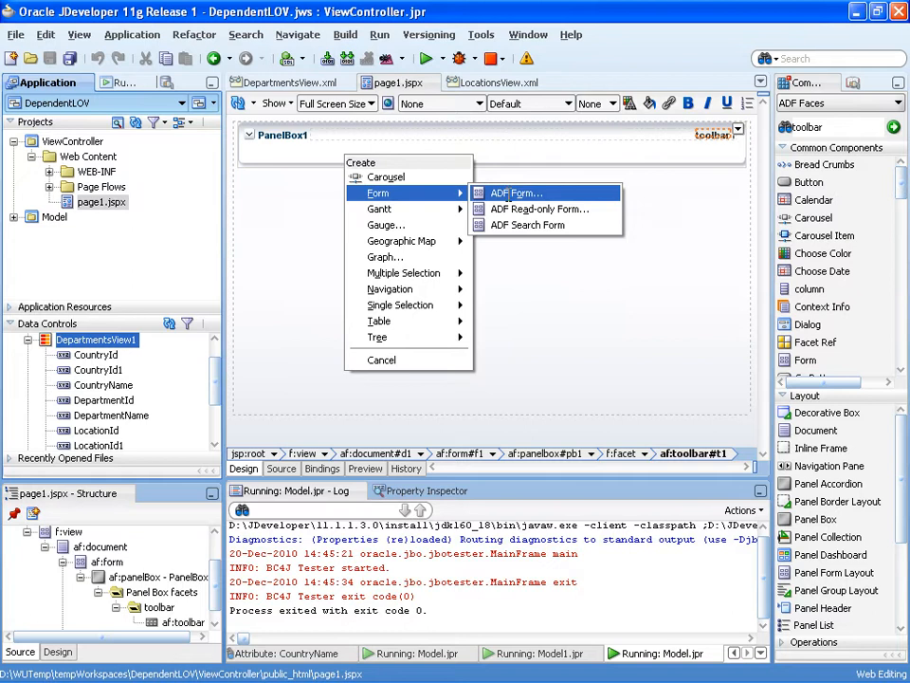
Step: Create an ADF Form from DepartmentsView1, removing the duplicate LocationId1 and CountryId1 fields
click(514, 193)
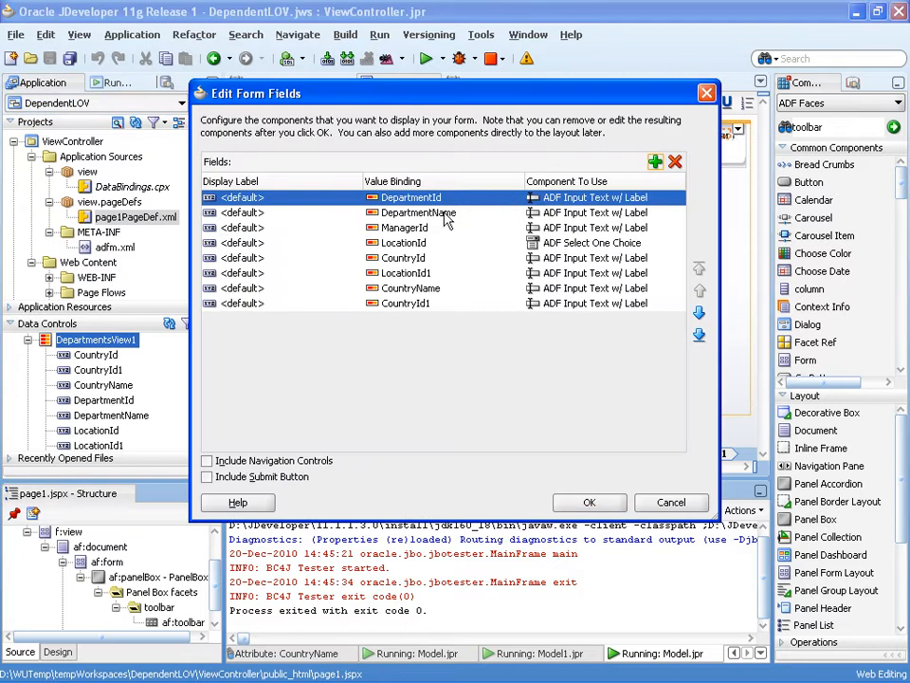
mouse_move(425, 258)
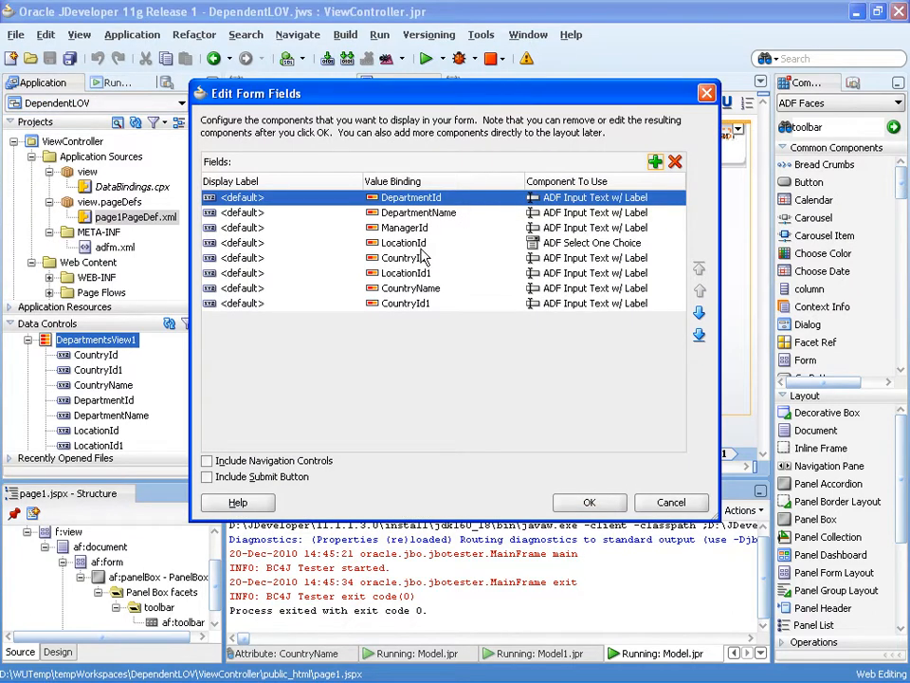
click(516, 258)
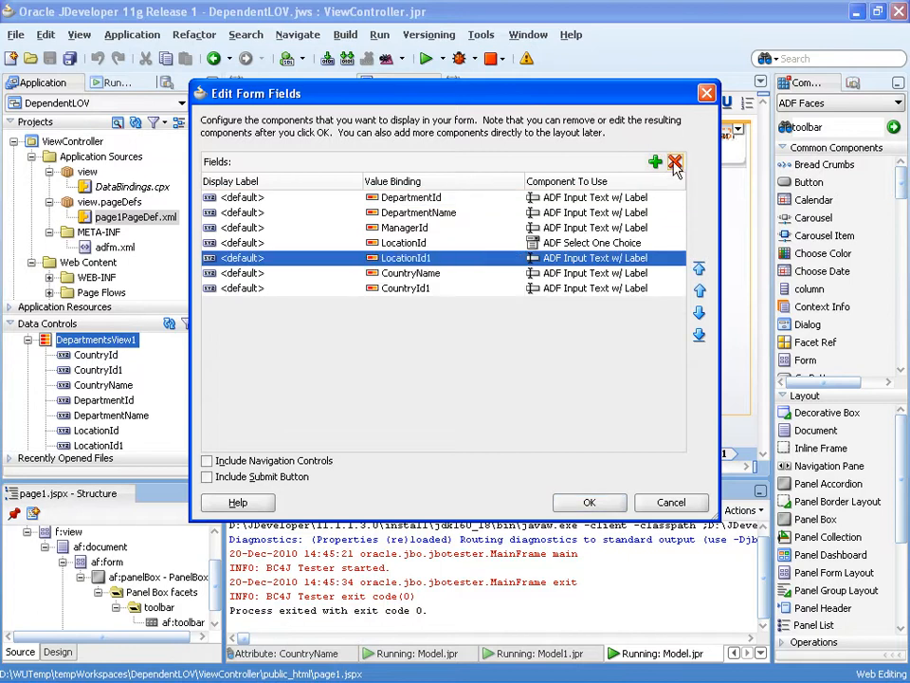
click(675, 161)
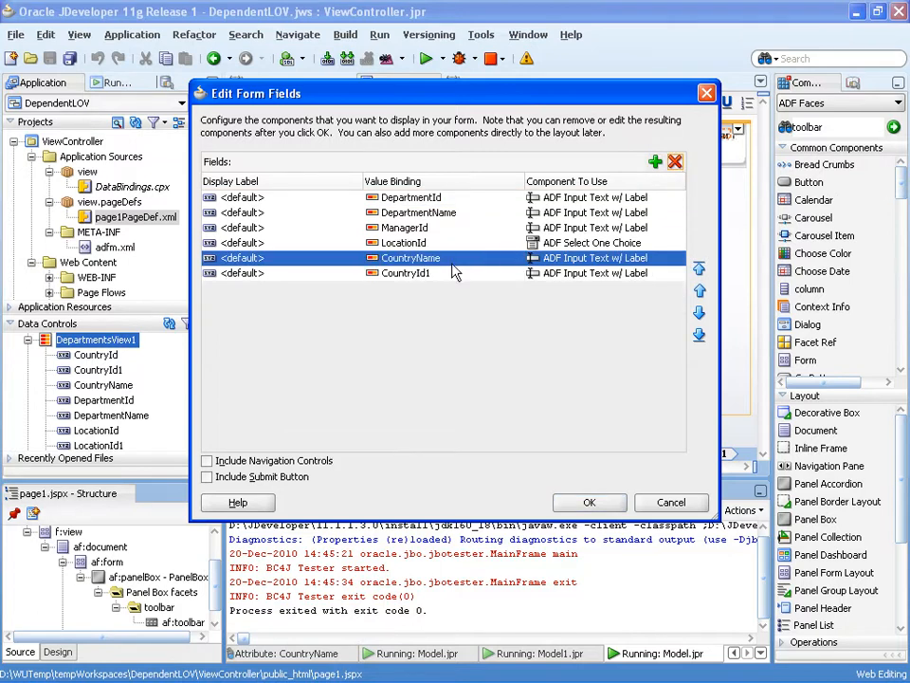
click(675, 162)
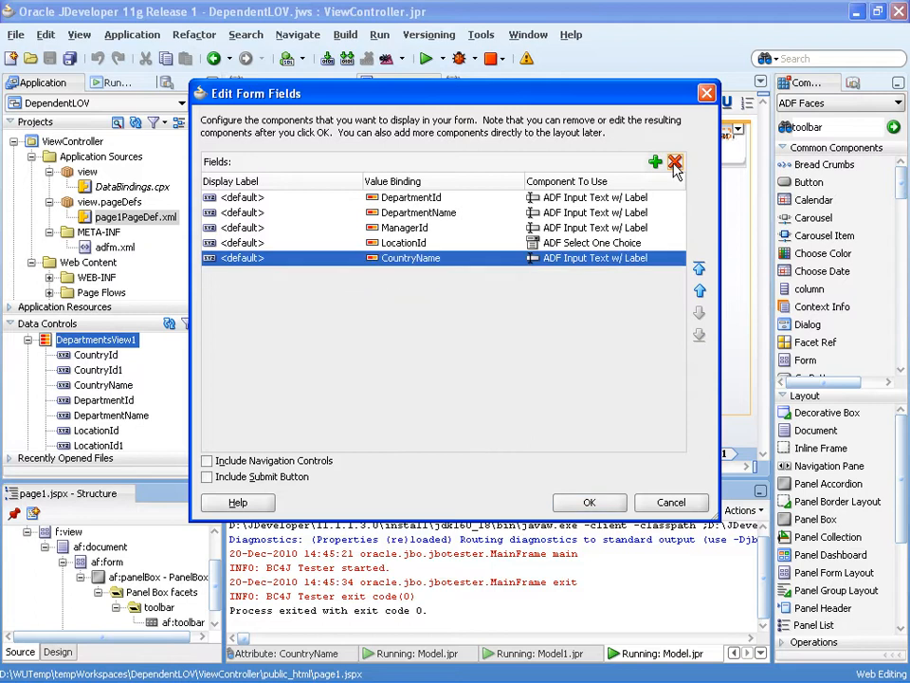
click(209, 461)
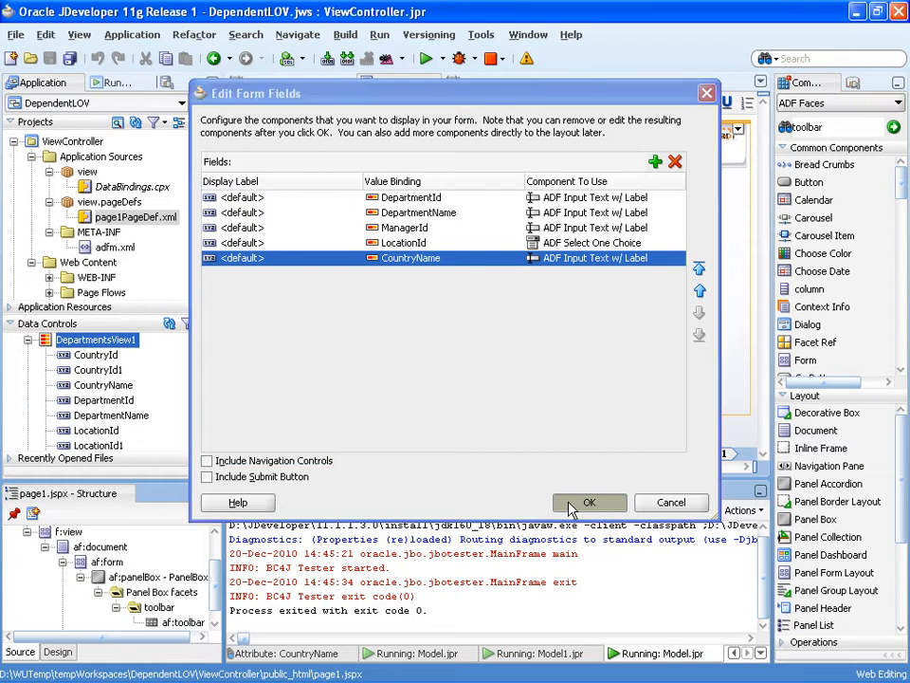
click(588, 503)
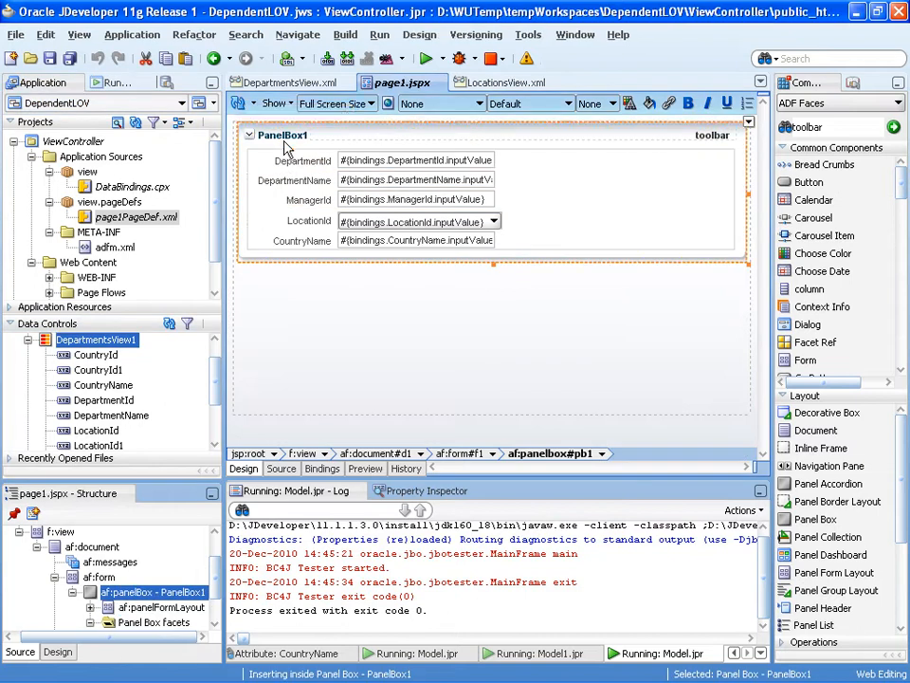
Step: Set the panel box text to 'Departments in' plus the #{bindings.CountryName} expression
click(281, 134)
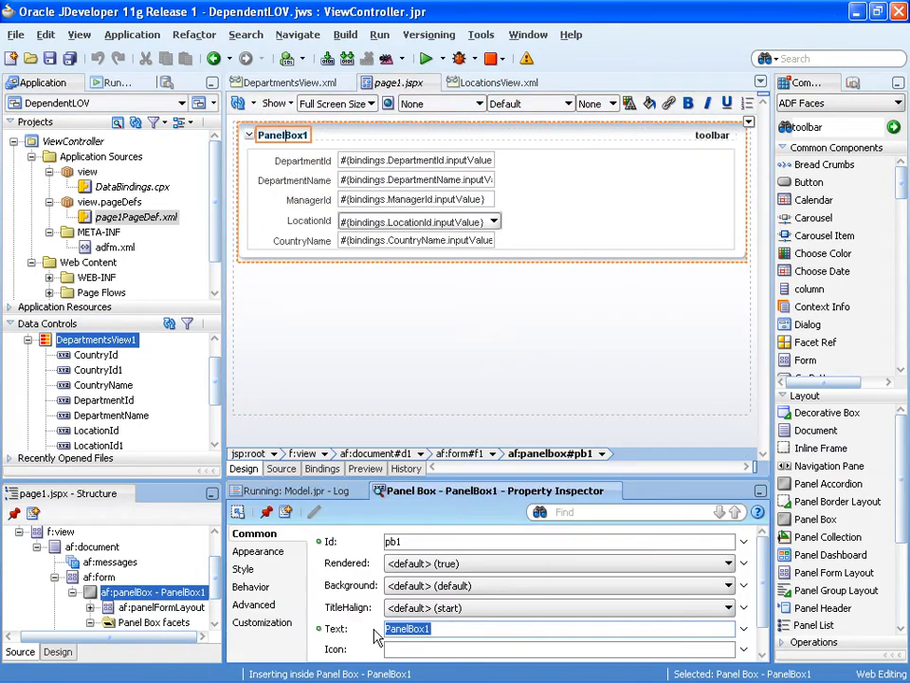
text(Departments in)
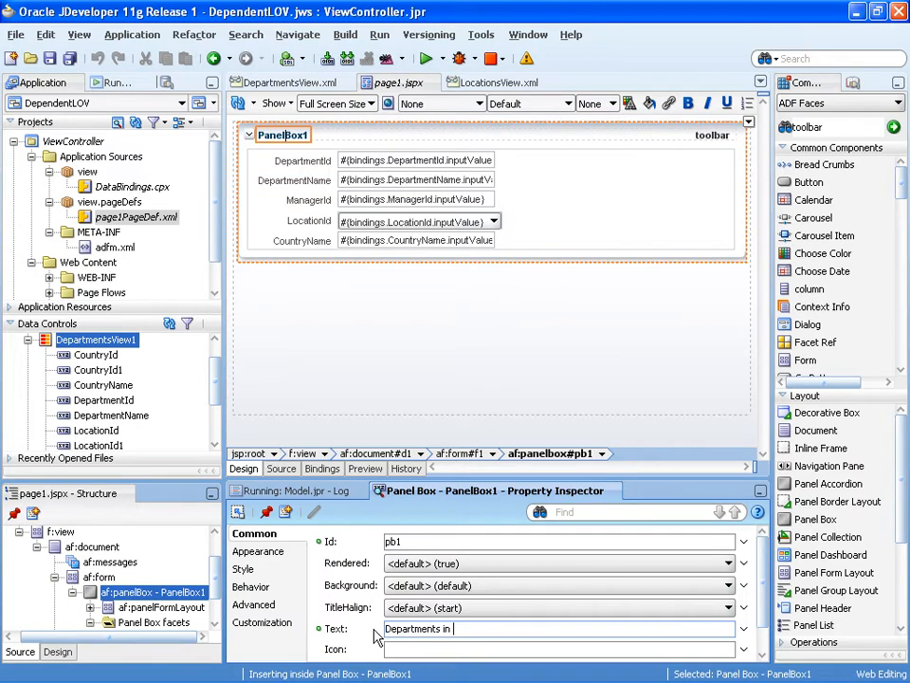
click(744, 630)
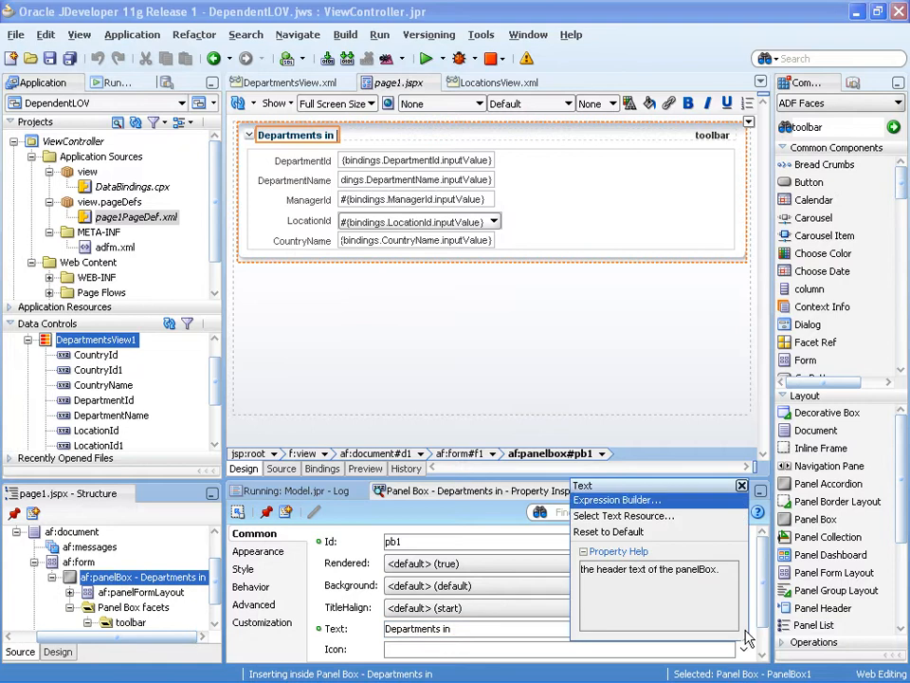
click(616, 499)
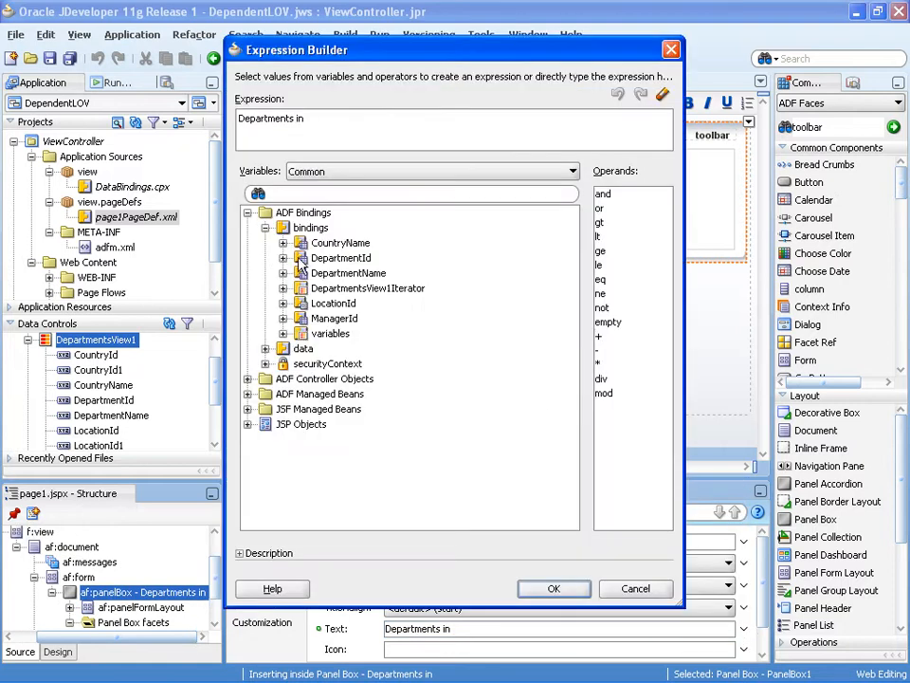
double_click(339, 242)
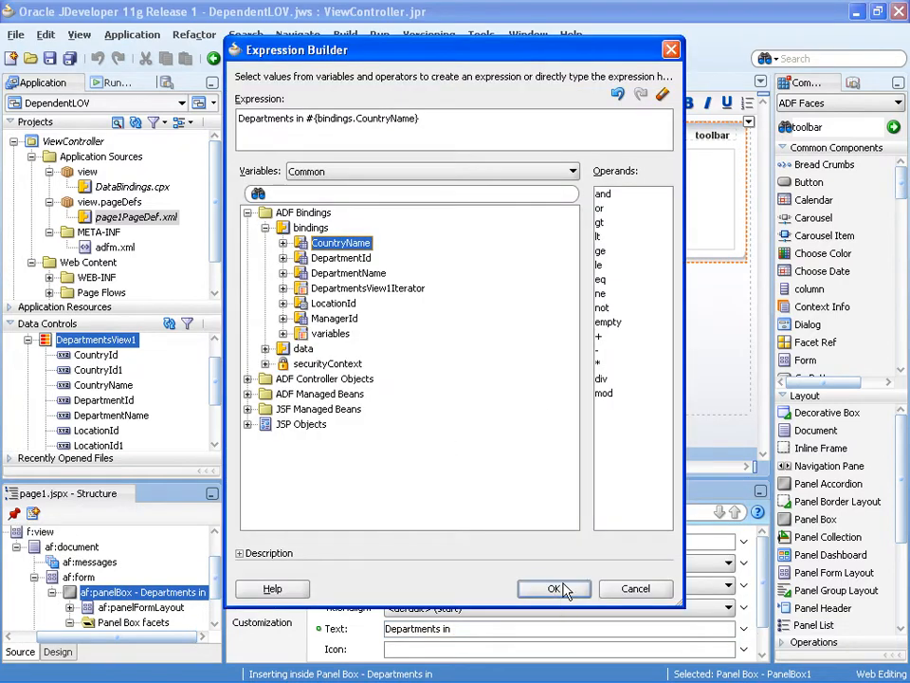
click(554, 588)
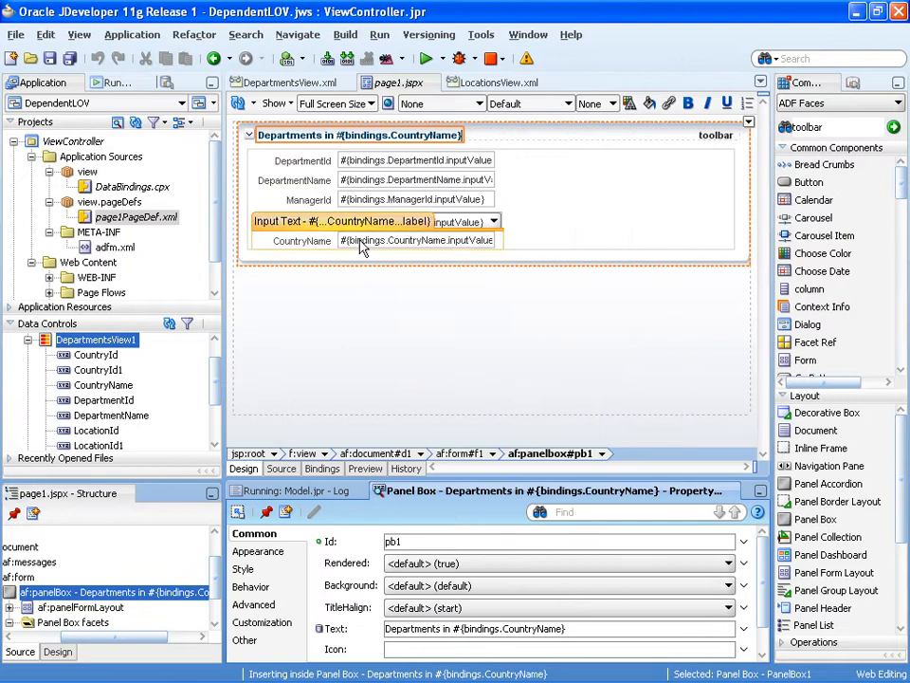
Step: Delete the CountryName input and add ADF Navigation Buttons to the panel toolbar facet
right_click(360, 239)
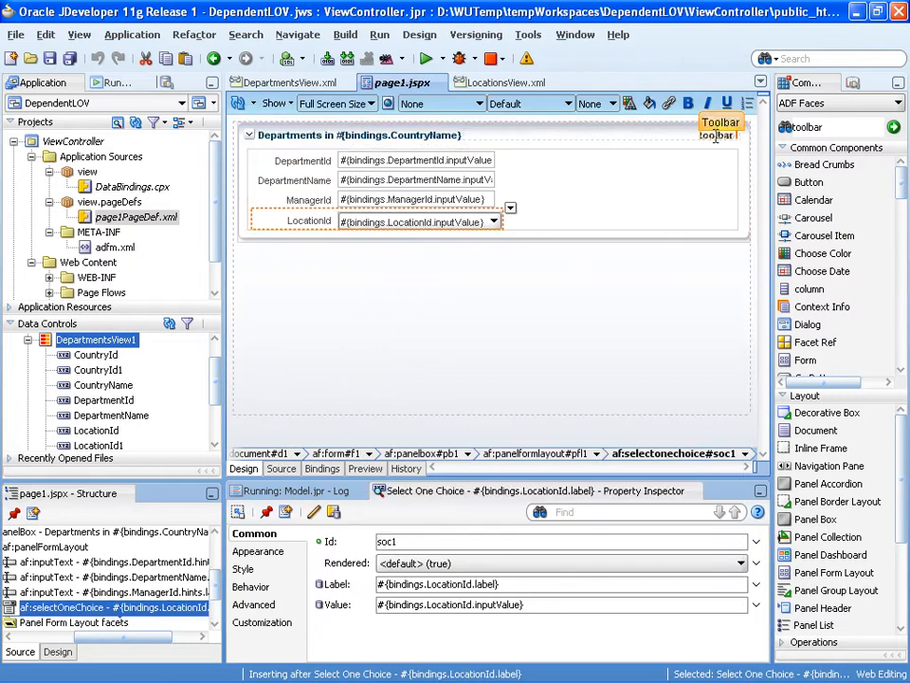
right_click(721, 129)
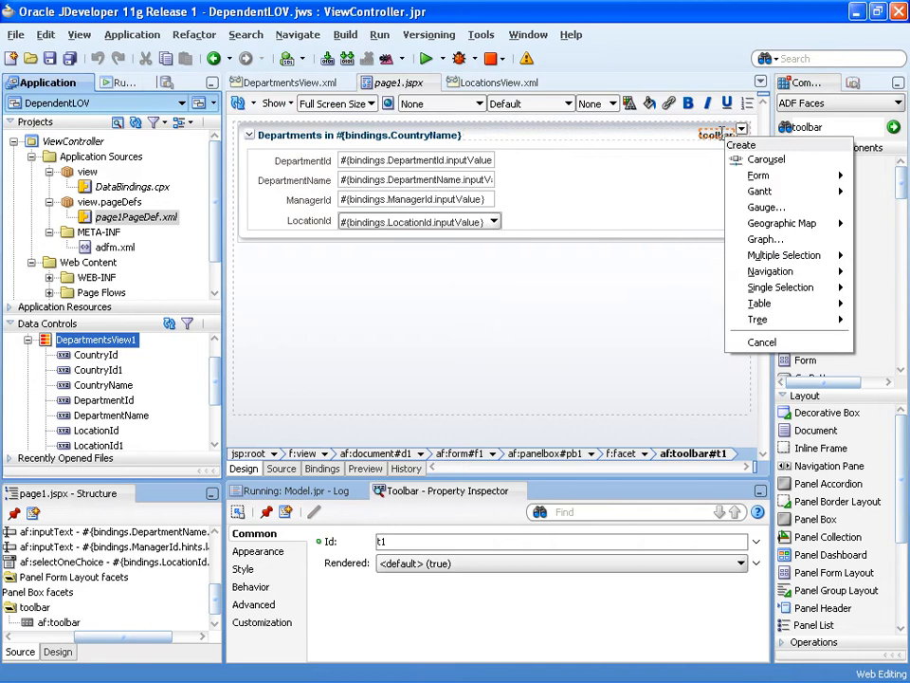
mouse_move(770, 271)
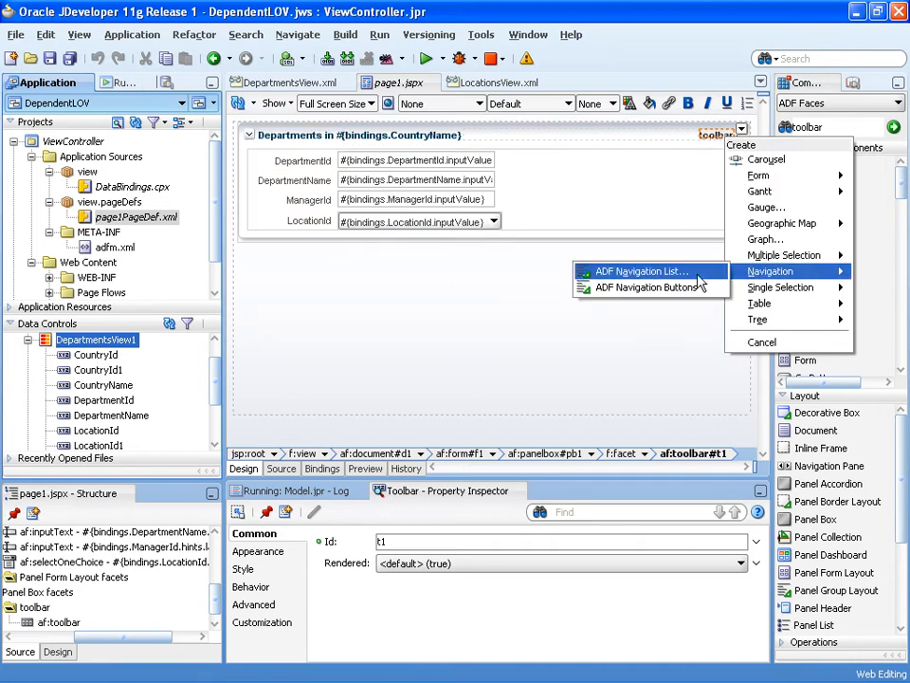
click(640, 271)
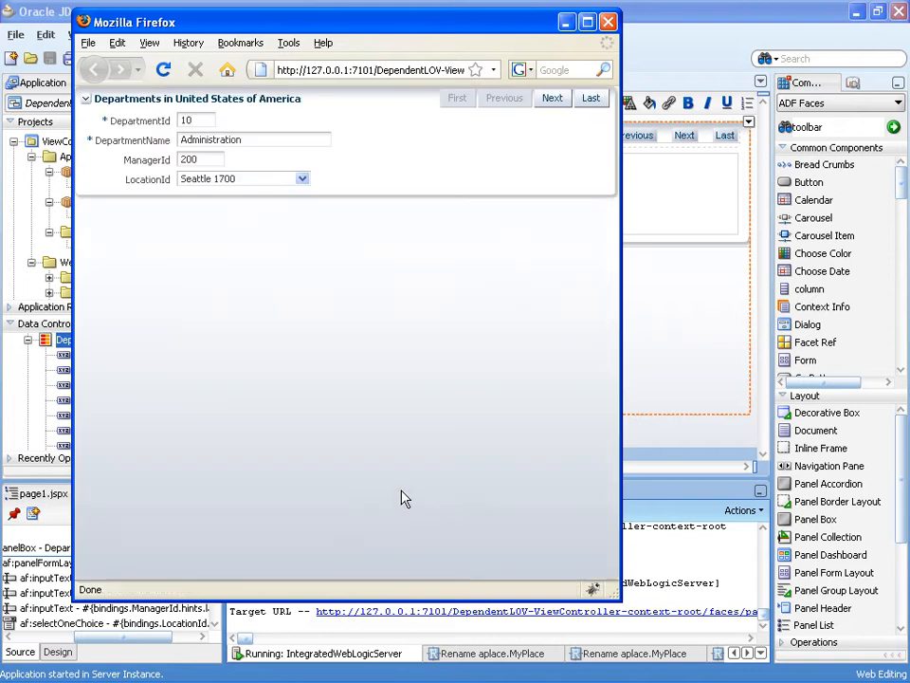
Step: Step Next through departments, go back, and check the LocationId dropdown lists only United States cities
click(552, 99)
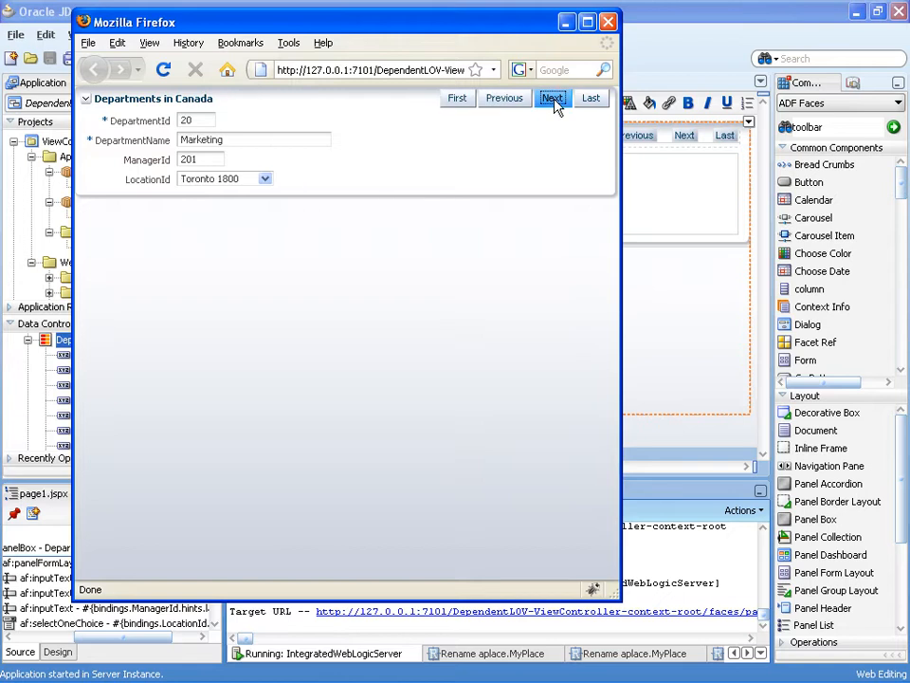
click(548, 99)
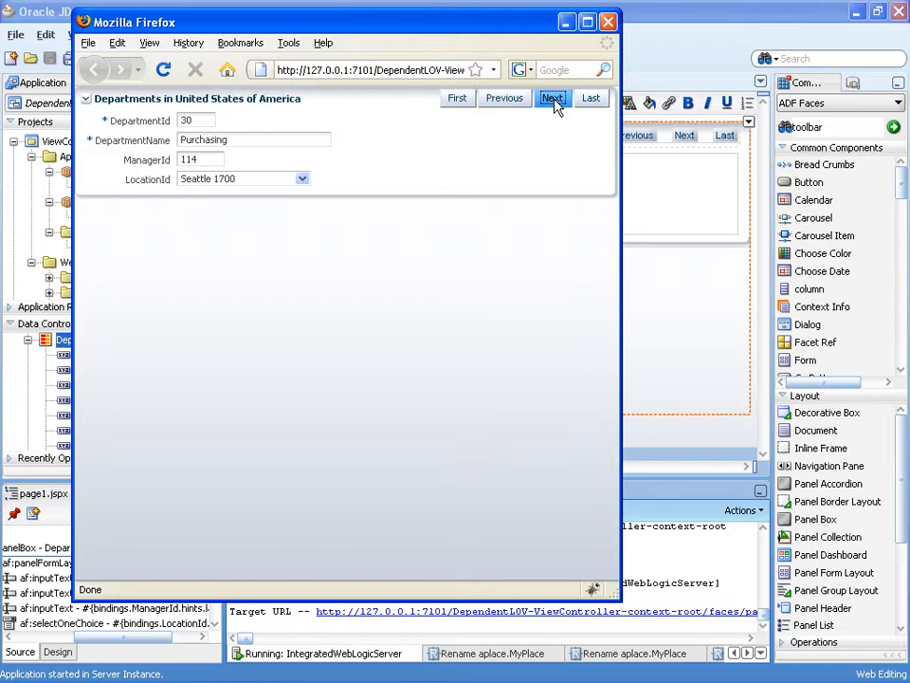
click(554, 99)
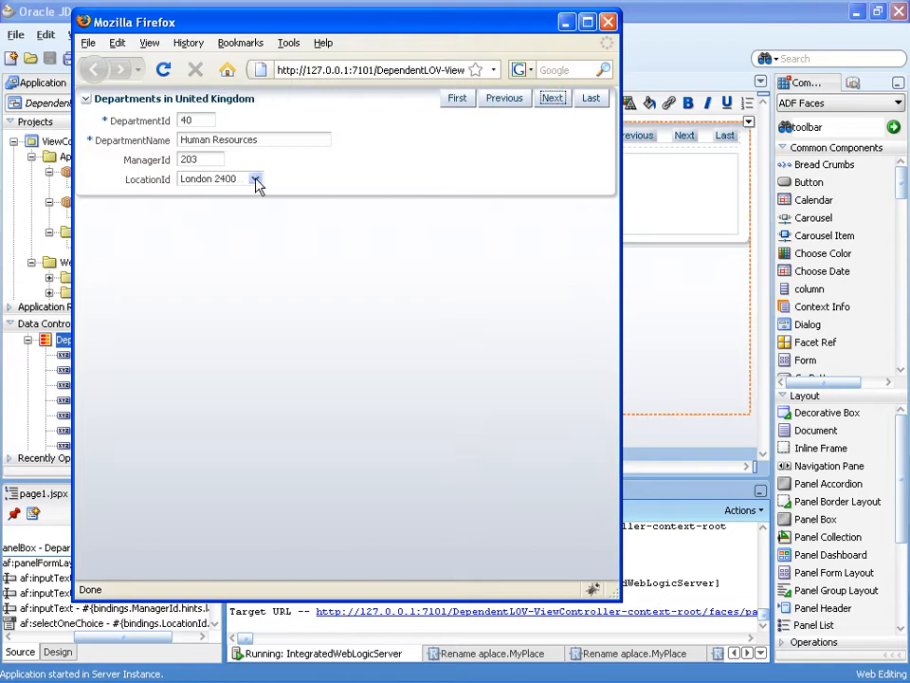
click(254, 179)
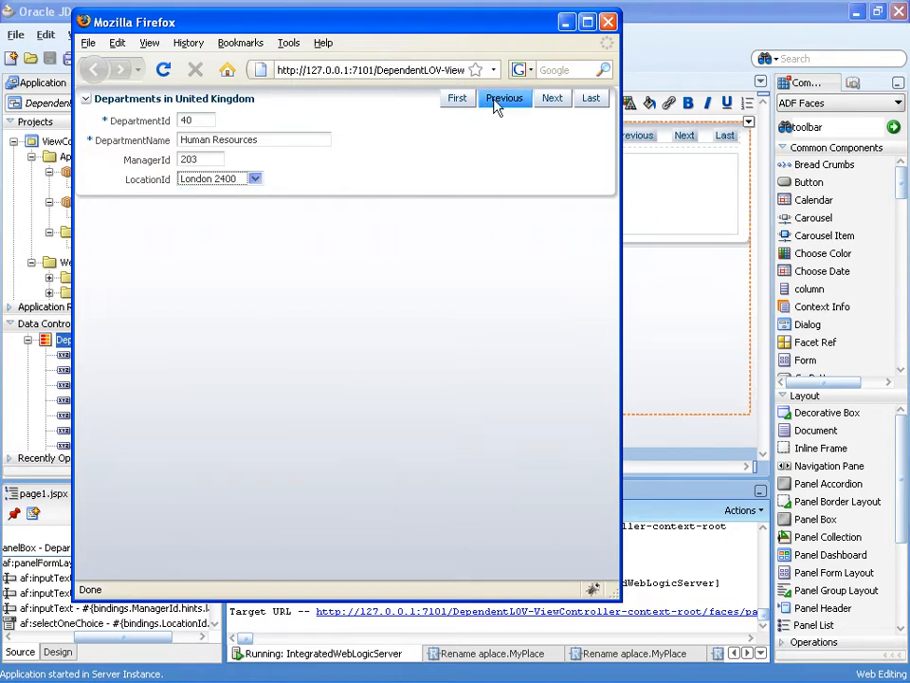
click(505, 98)
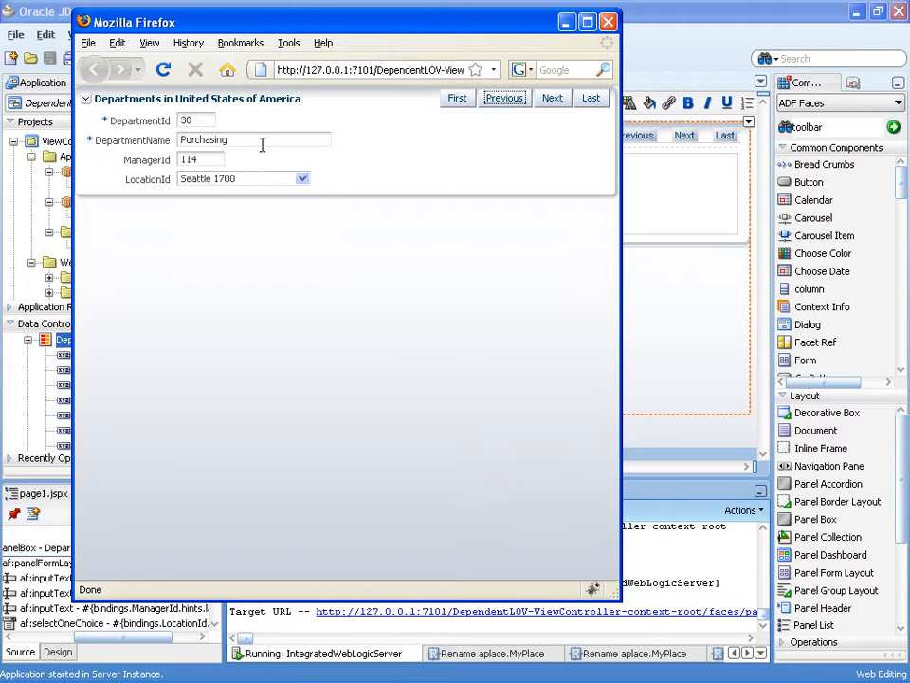
click(301, 178)
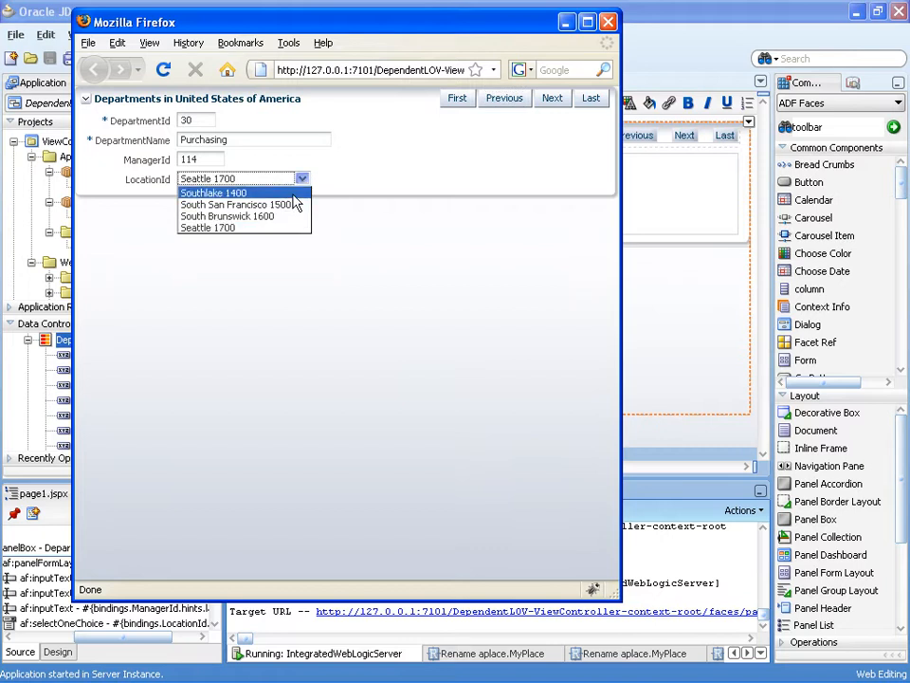